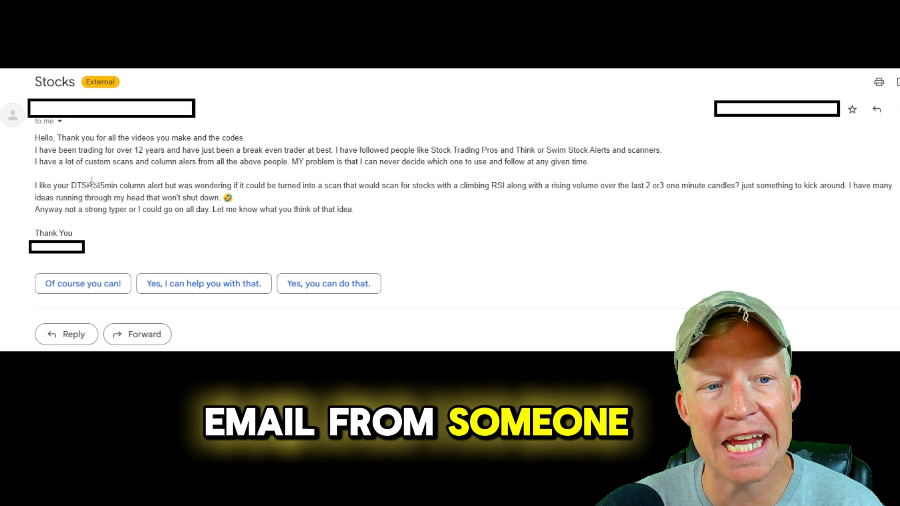
# Delete the Custom study filter row, keeping Close, Market cap and Volume (min 1) filters.
pyautogui.doubleClick(115, 184)
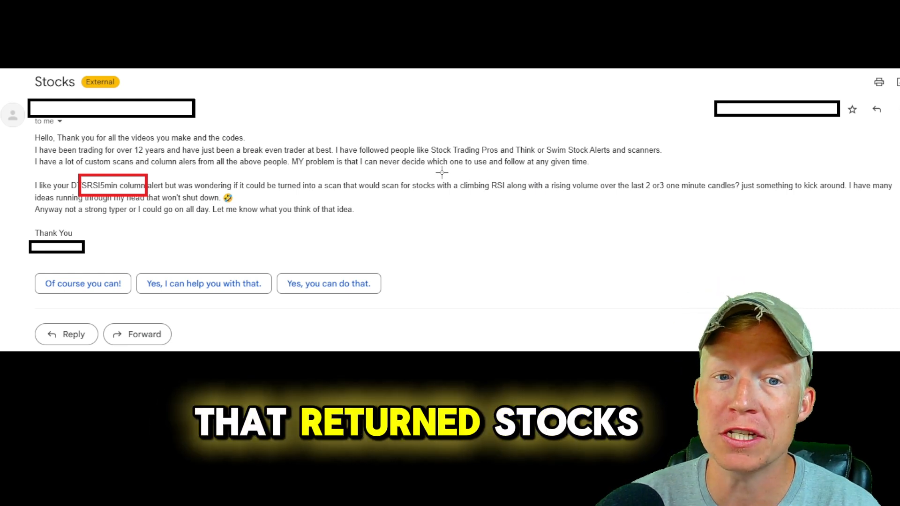
pyautogui.moveTo(459, 186); pyautogui.dragTo(566, 195)
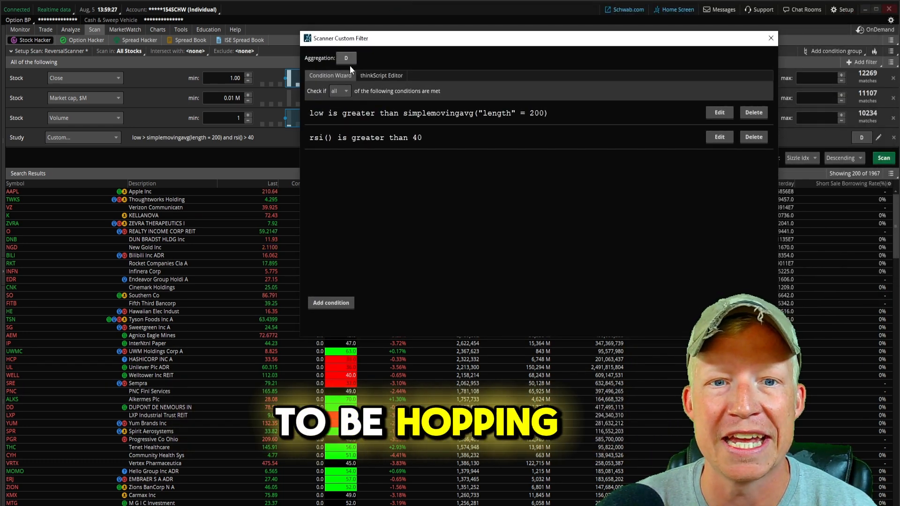
pyautogui.click(381, 75)
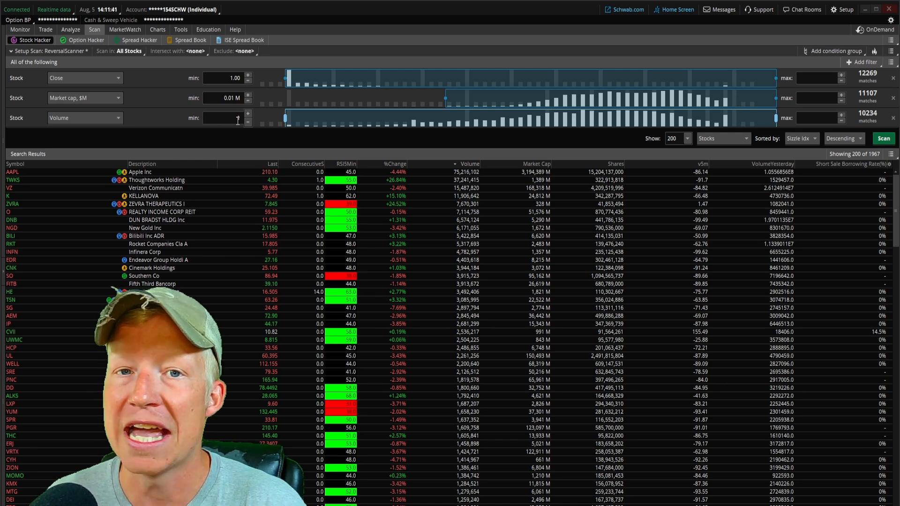
pyautogui.write('1')
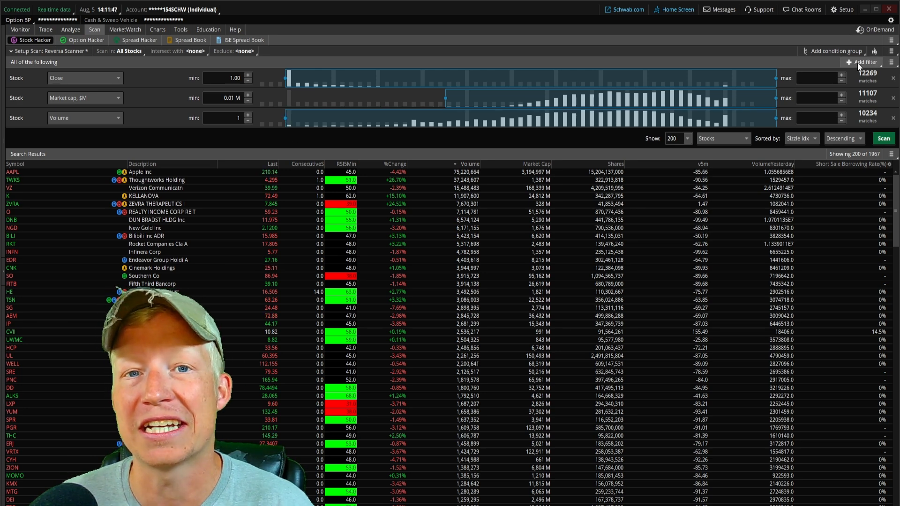
# Add a Study filter and set its thinkScript condition's aggregation to 1 Min.
pyautogui.click(866, 62)
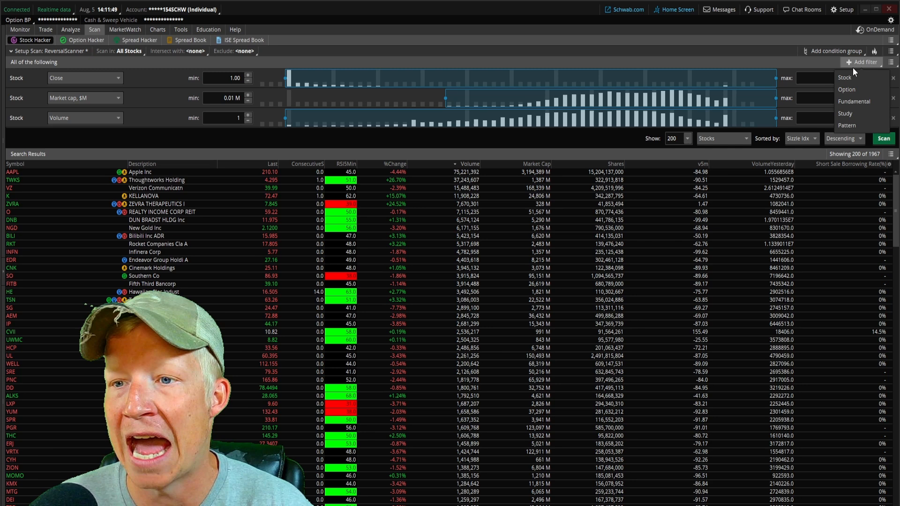
pyautogui.click(843, 113)
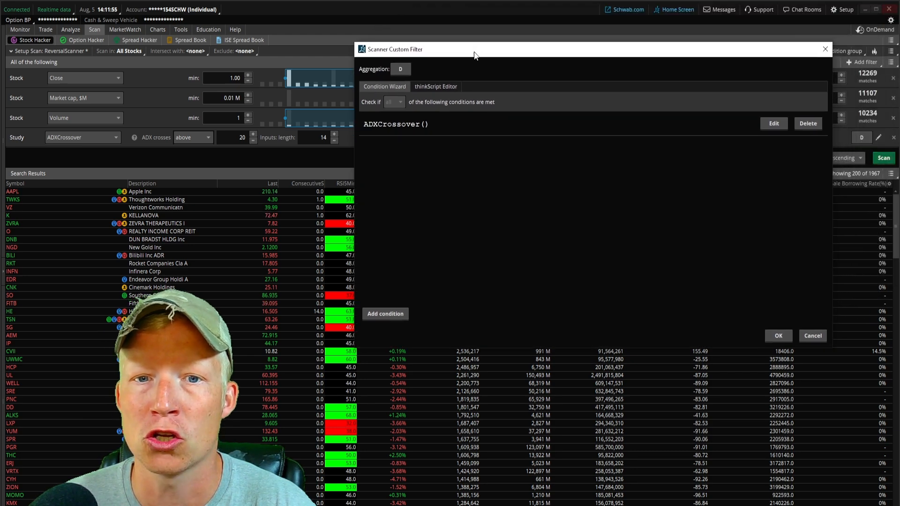
pyautogui.click(436, 87)
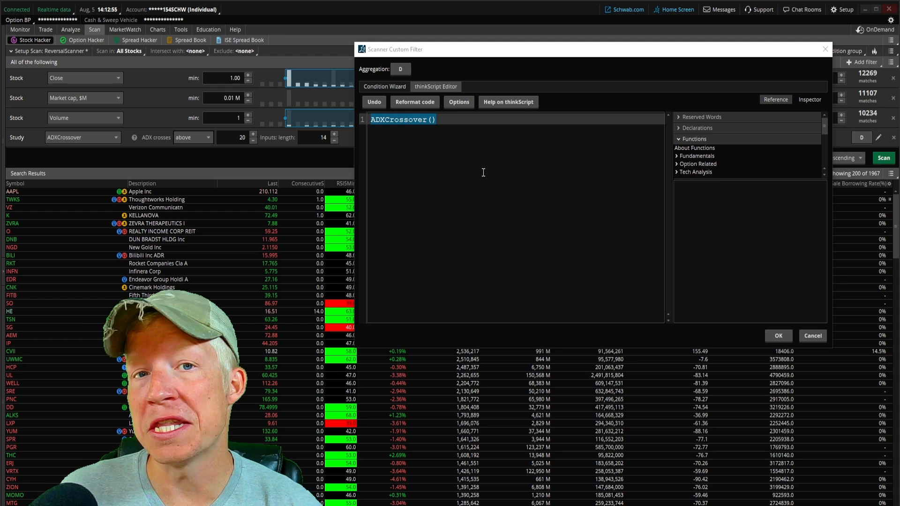
pyautogui.click(452, 125)
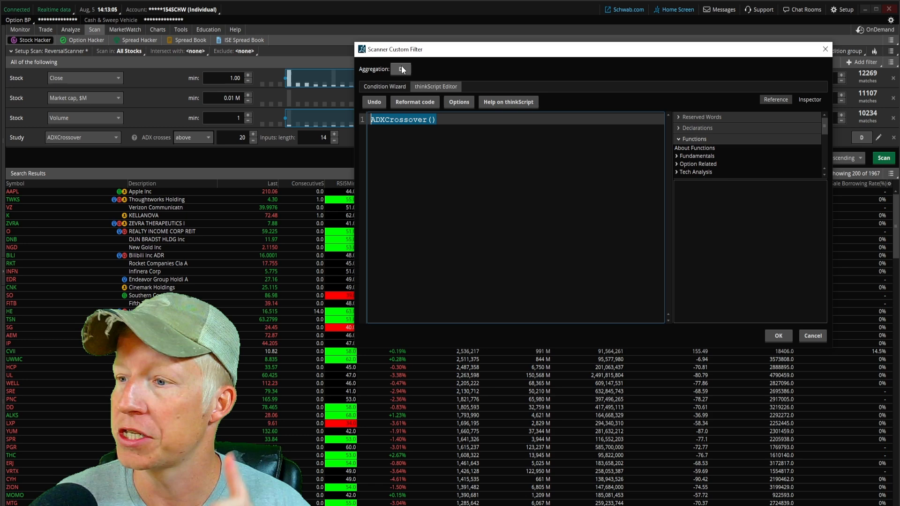
pyautogui.click(400, 69)
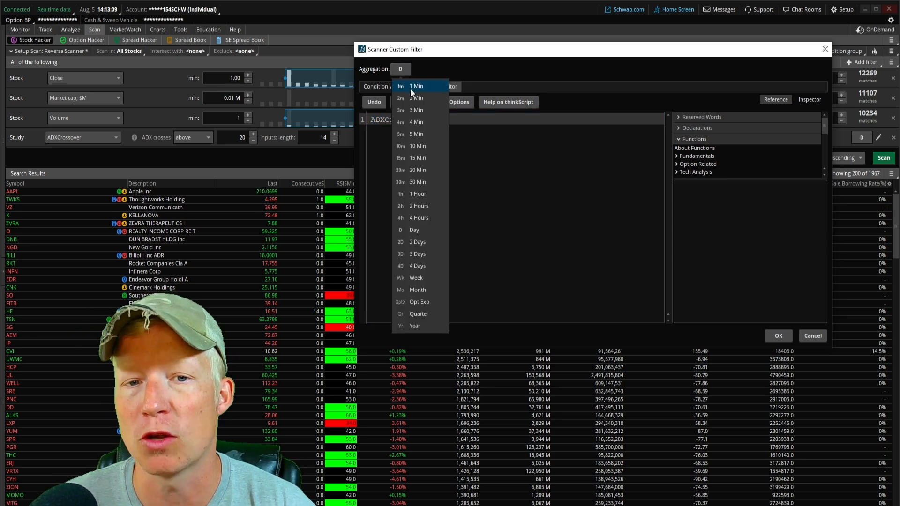
pyautogui.click(415, 85)
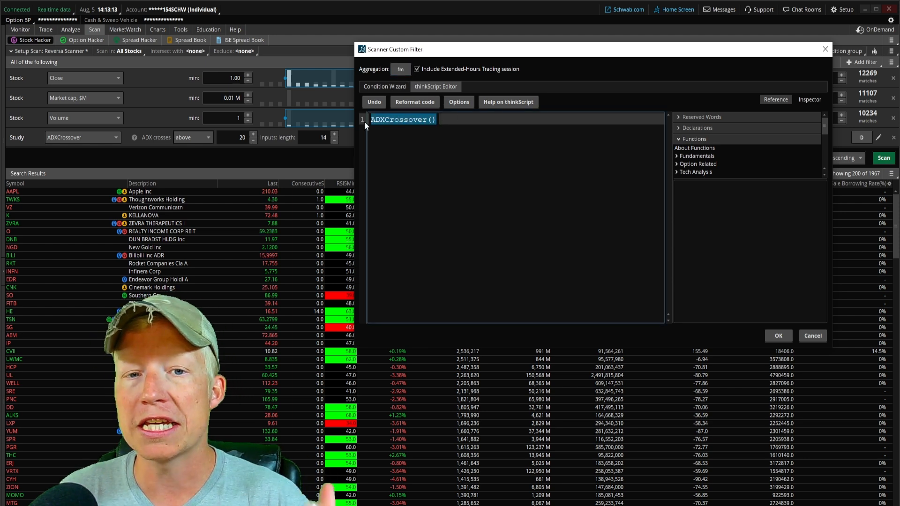
pyautogui.moveTo(400, 98)
pyautogui.write('rsi')
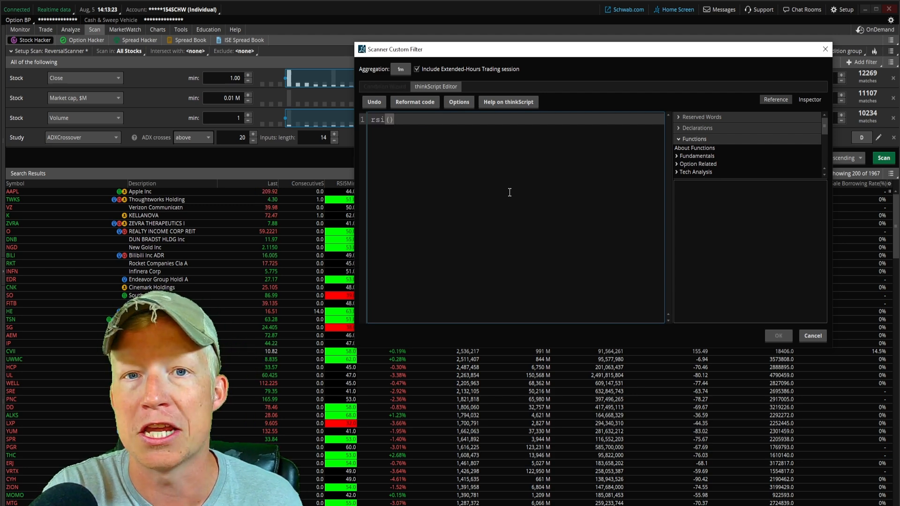
# Enter the condition rsi() > rsi()[1] and rsi()[1] > rsi()[2], then confirm.
pyautogui.write('>')
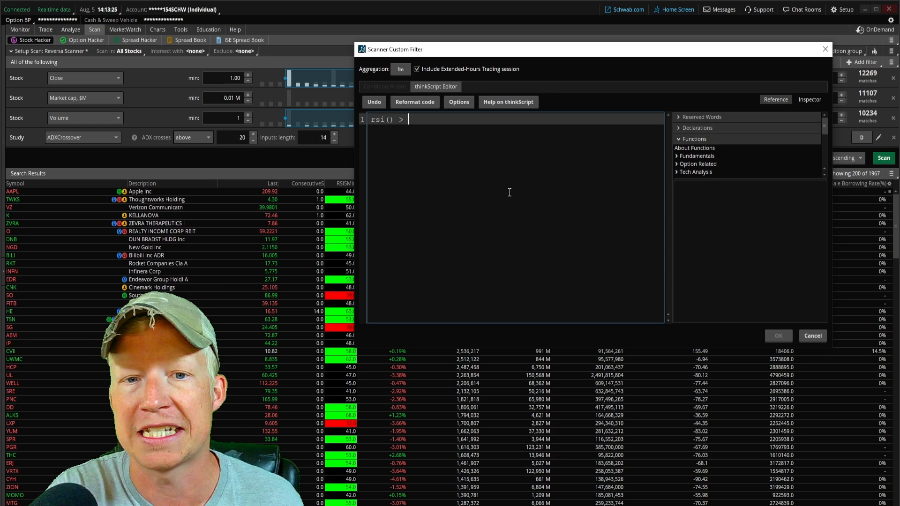
pyautogui.write('rsi')
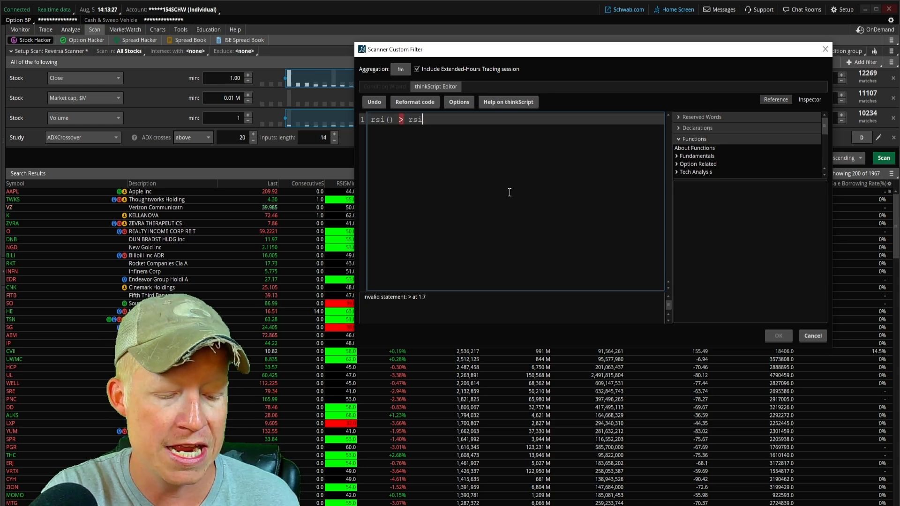
pyautogui.write('()[1]')
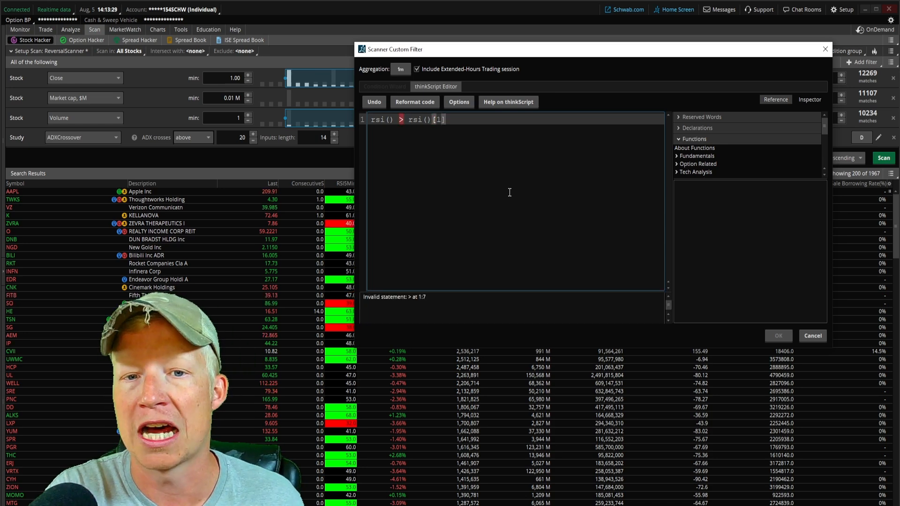
pyautogui.write('and')
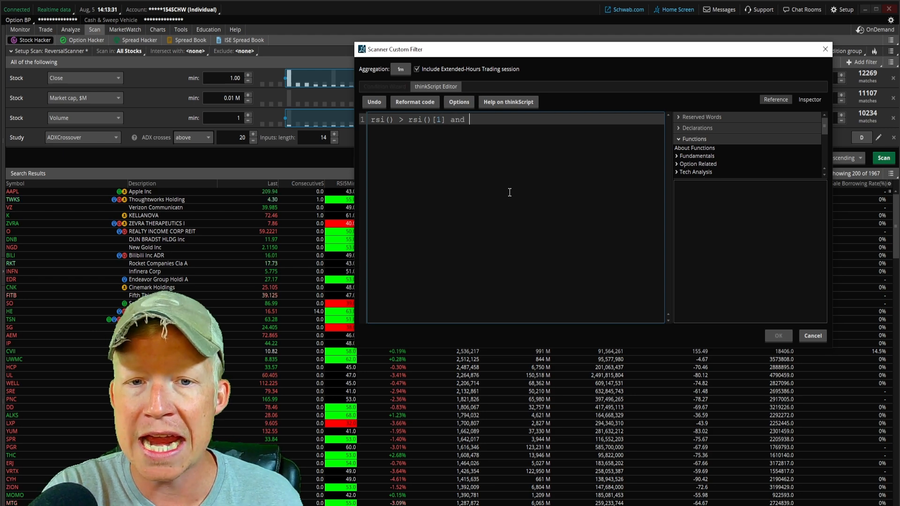
pyautogui.write('rsi()[1] > rsi()[2')
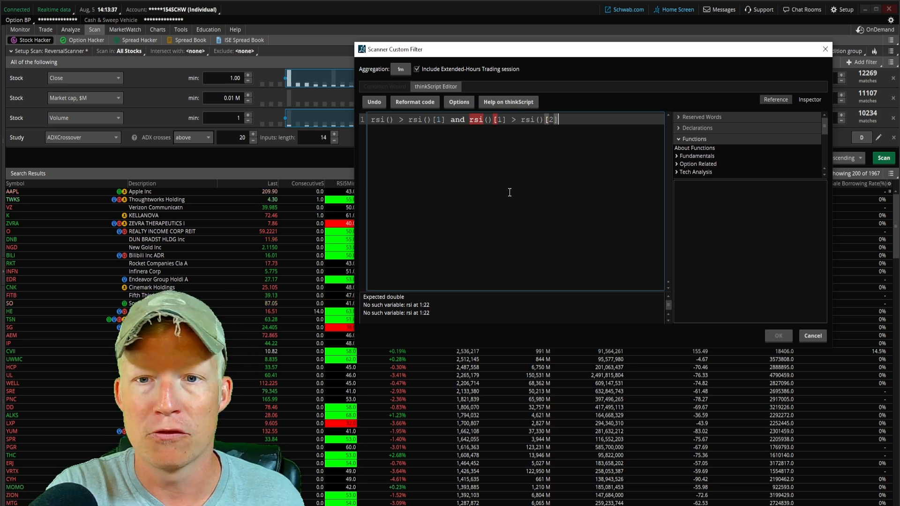
pyautogui.click(777, 335)
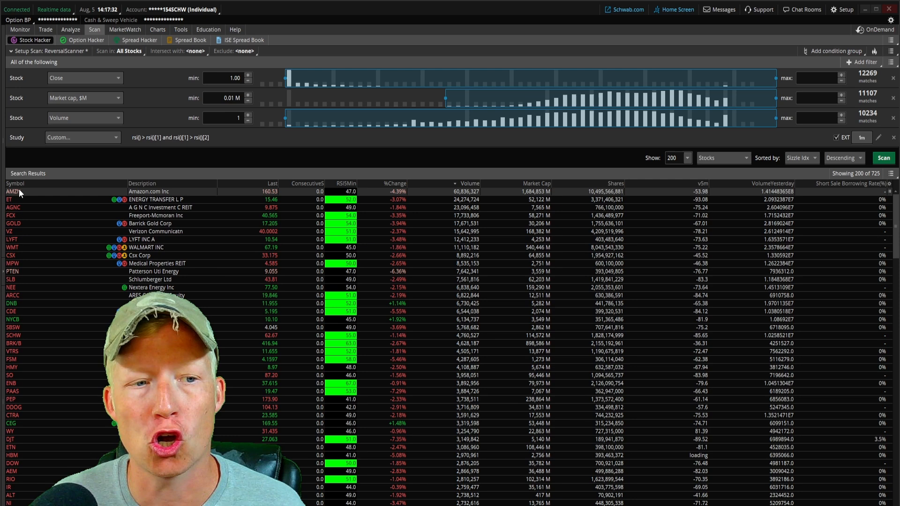
pyautogui.click(156, 29)
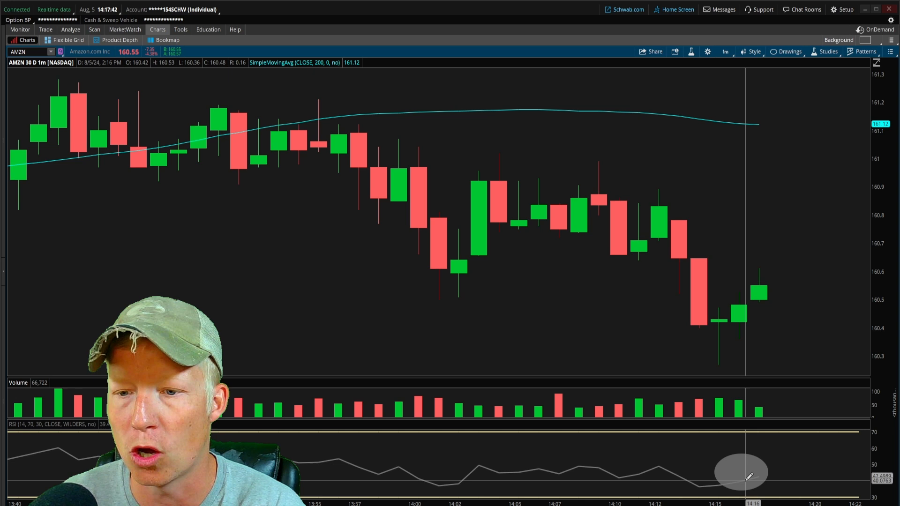
pyautogui.rightClick(740, 472)
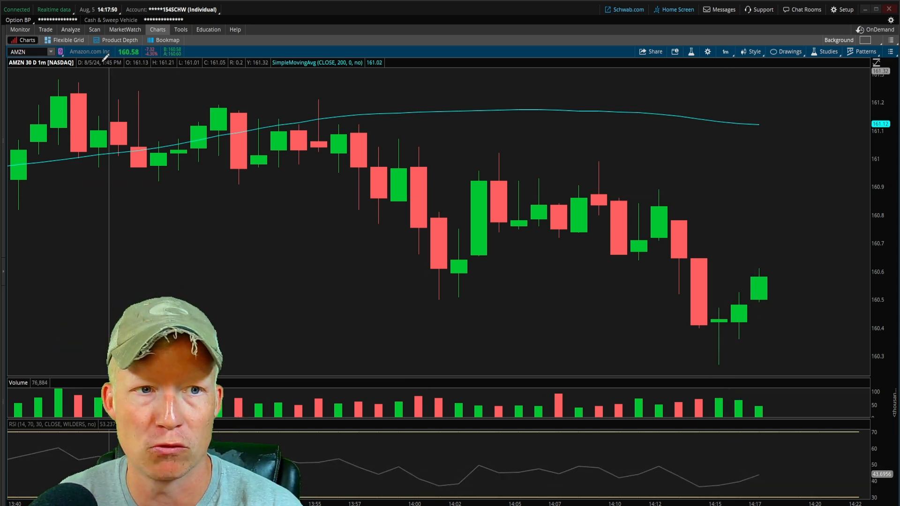
pyautogui.click(93, 29)
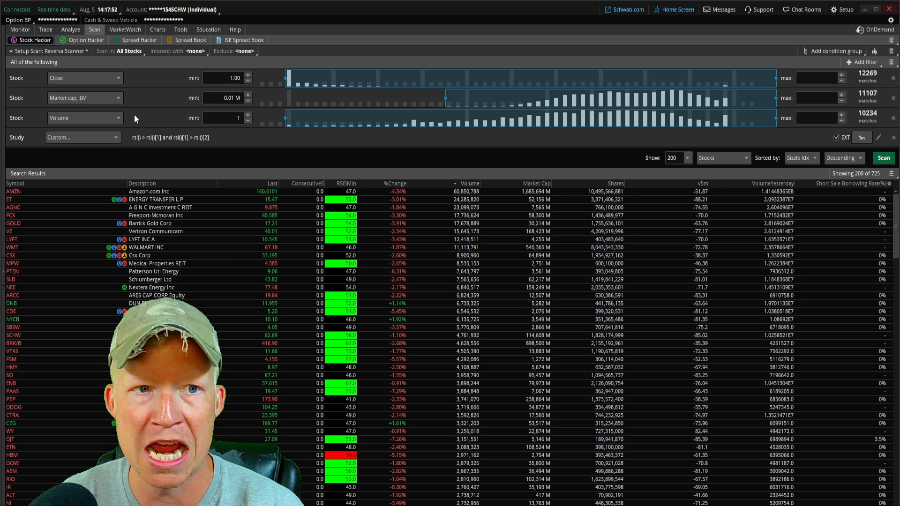
pyautogui.click(156, 29)
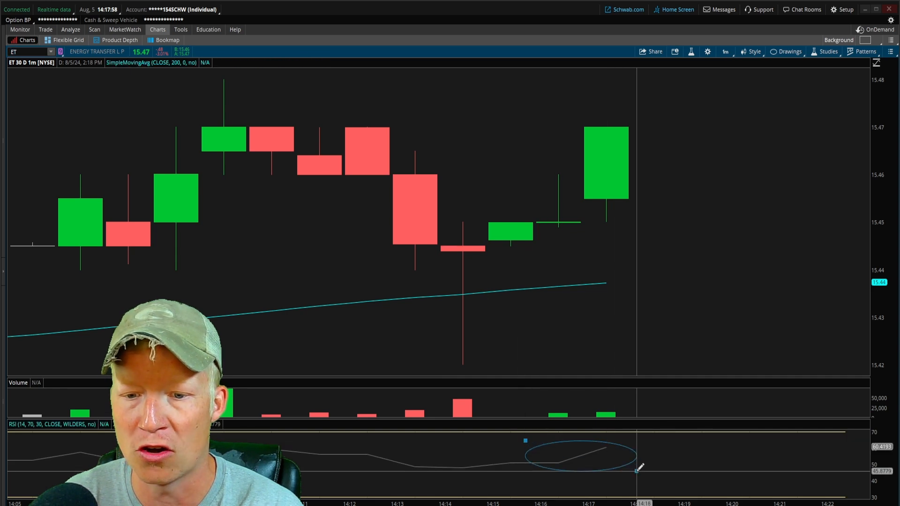
pyautogui.rightClick(580, 456)
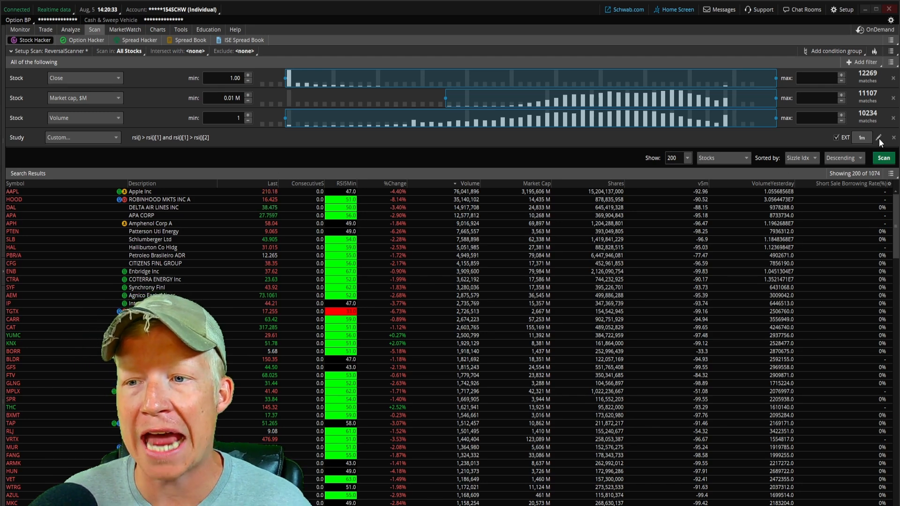
# Extend the custom condition with rsi()[2] > rsi()[3] for three rising bars.
pyautogui.click(879, 138)
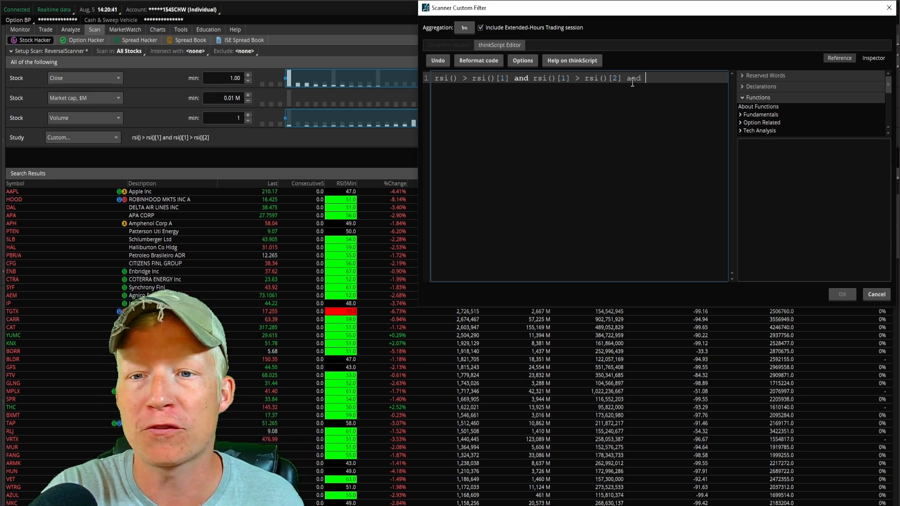
pyautogui.write('rsi()')
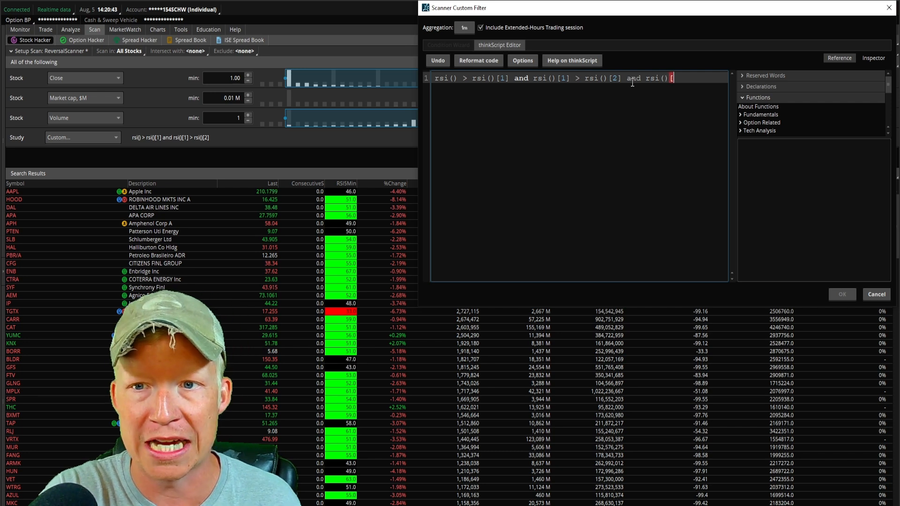
pyautogui.write('[2] >')
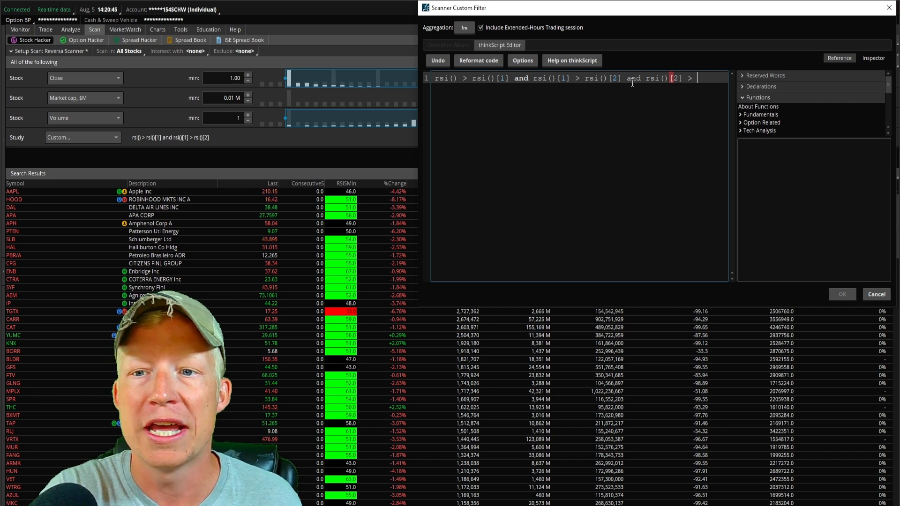
pyautogui.write('rsi()[')
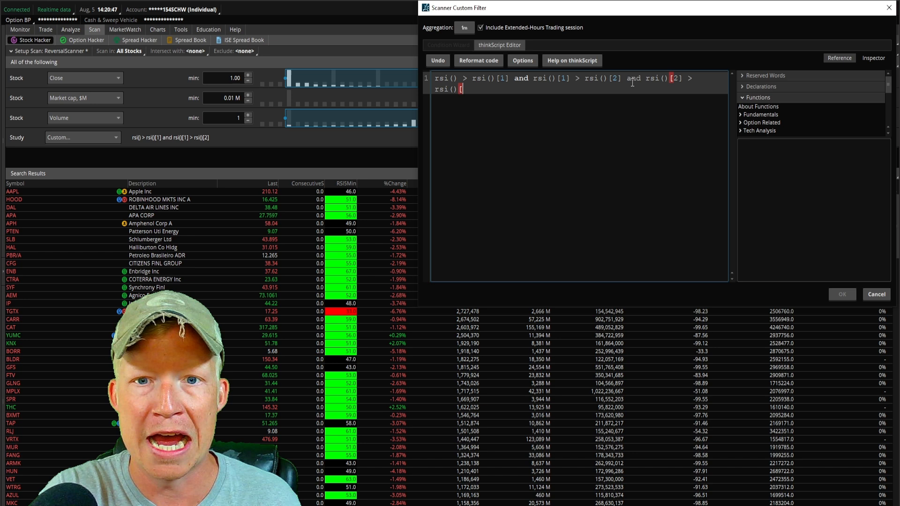
pyautogui.write('3]')
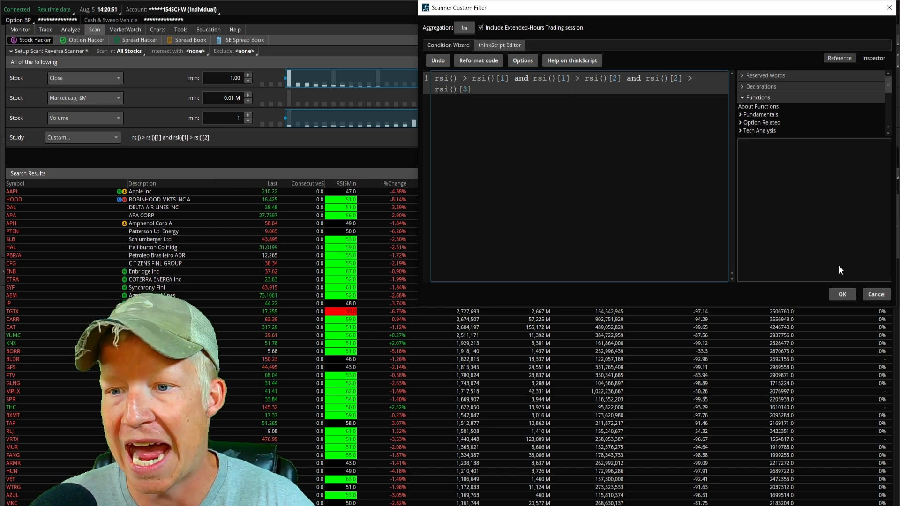
pyautogui.click(841, 293)
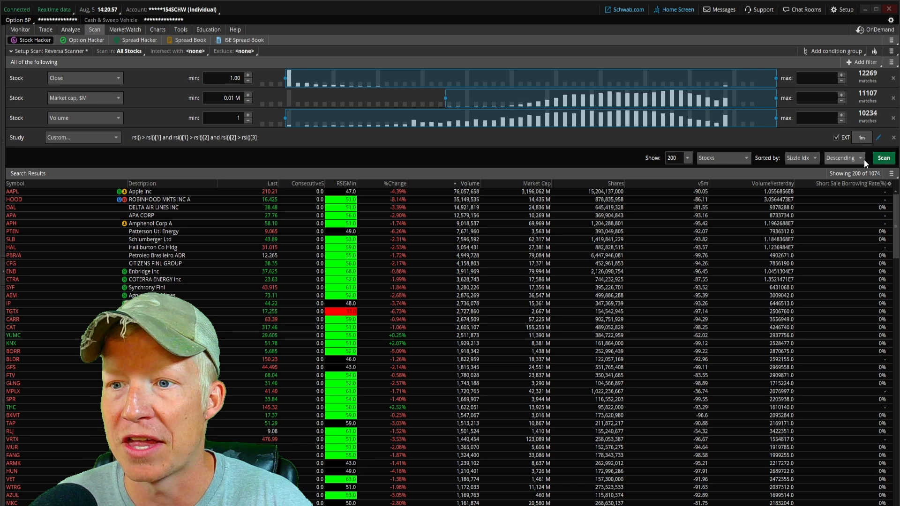
# Rerun the scan and chart DAL on one-minute bars to inspect its RSI.
pyautogui.click(882, 158)
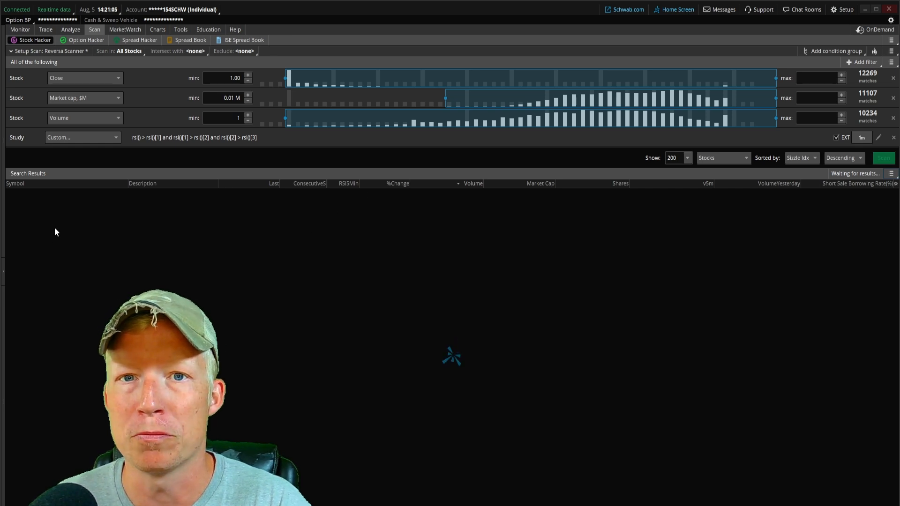
pyautogui.click(883, 158)
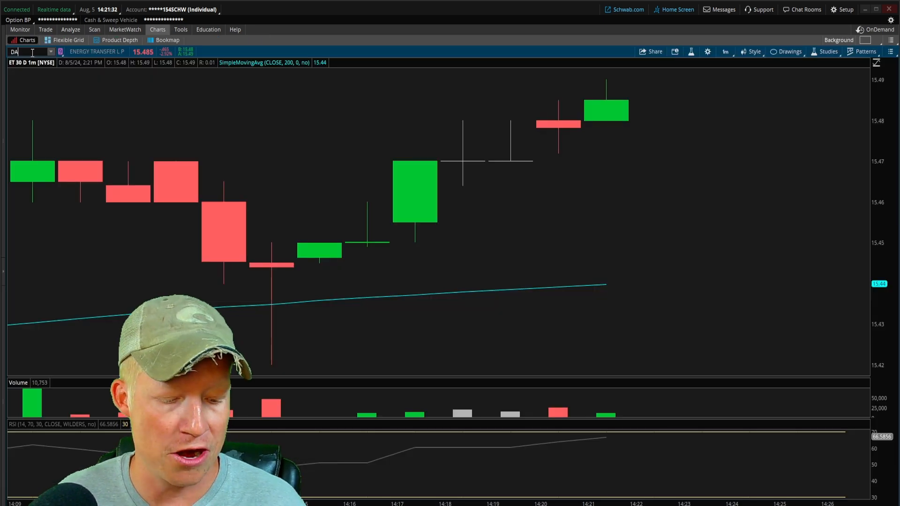
pyautogui.write('DAL')
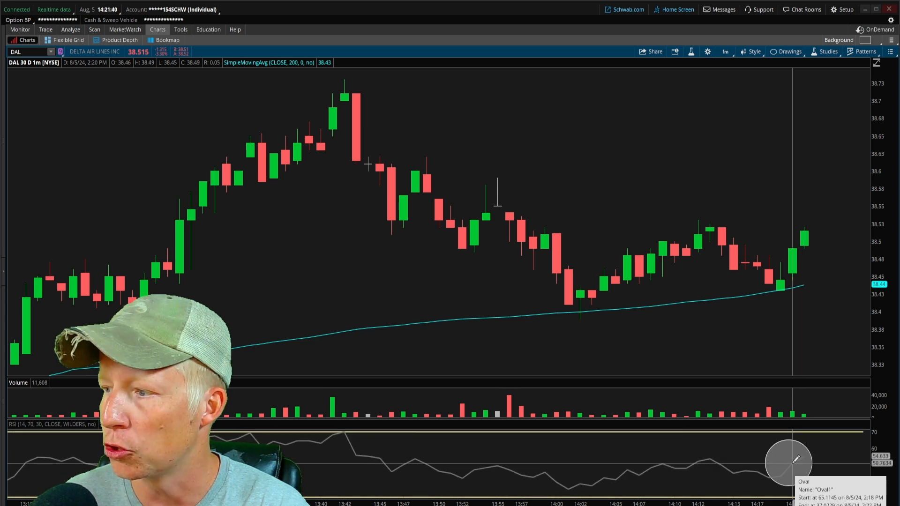
pyautogui.rightClick(789, 463)
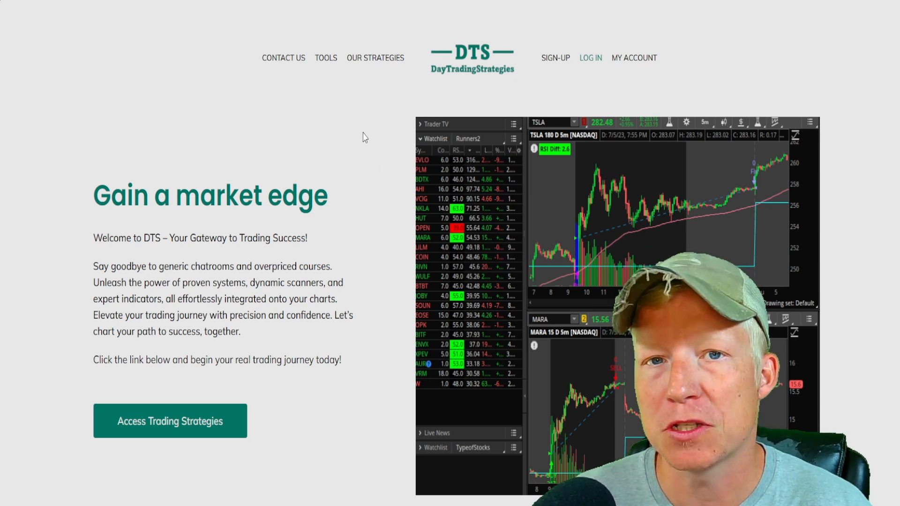
pyautogui.moveTo(283, 57)
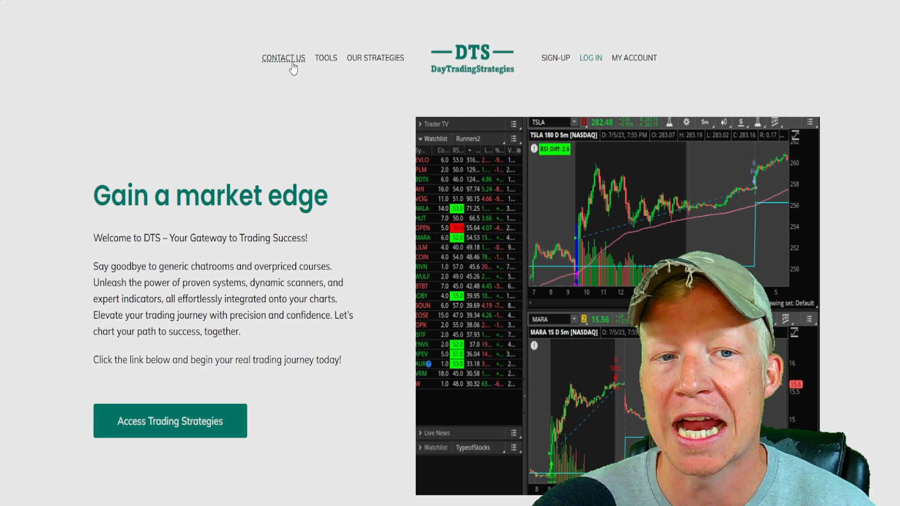
# View the DayTradingStrategies Contact Us page and scroll through it.
pyautogui.click(283, 57)
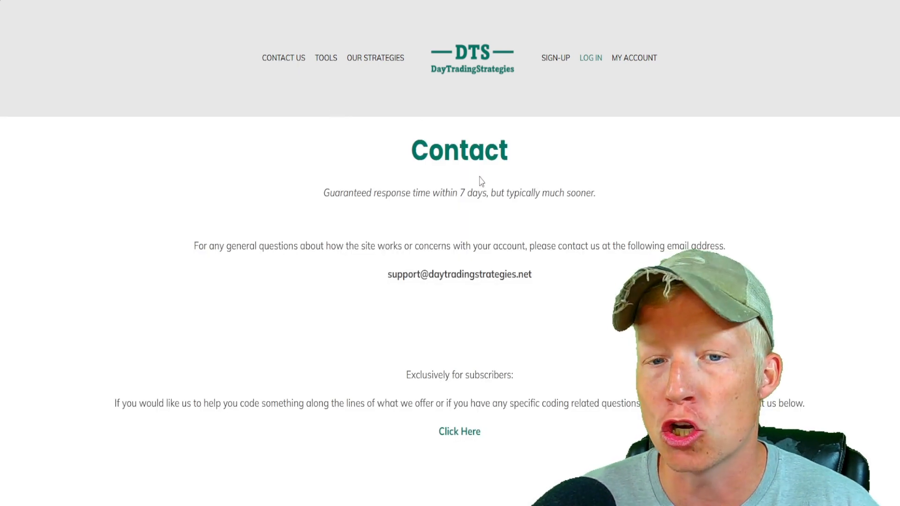
pyautogui.scroll(-3)
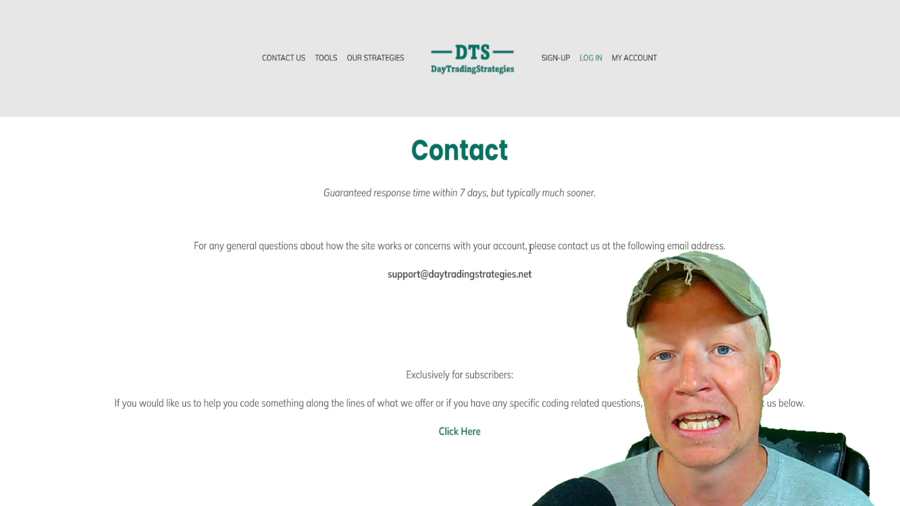
pyautogui.click(471, 58)
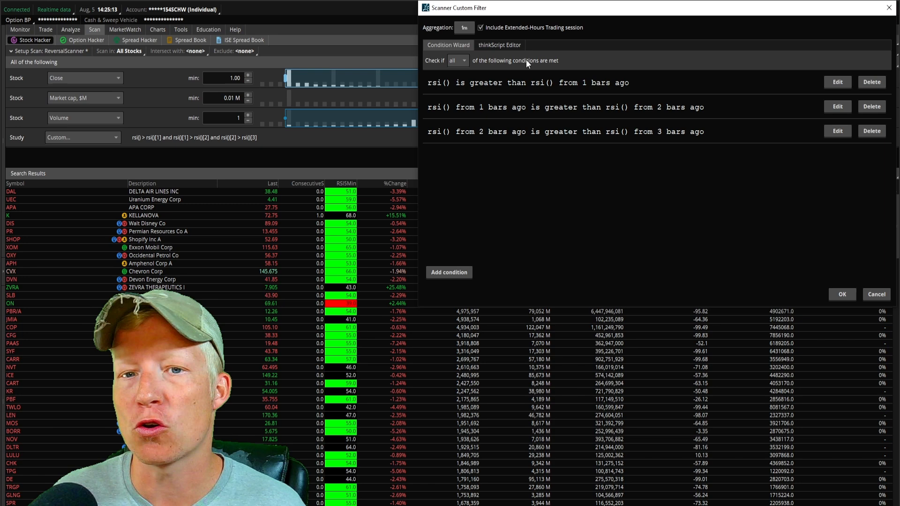
# Append volume() > volume[1] and volume[1] > volume[2] conditions in thinkScript and save.
pyautogui.click(499, 45)
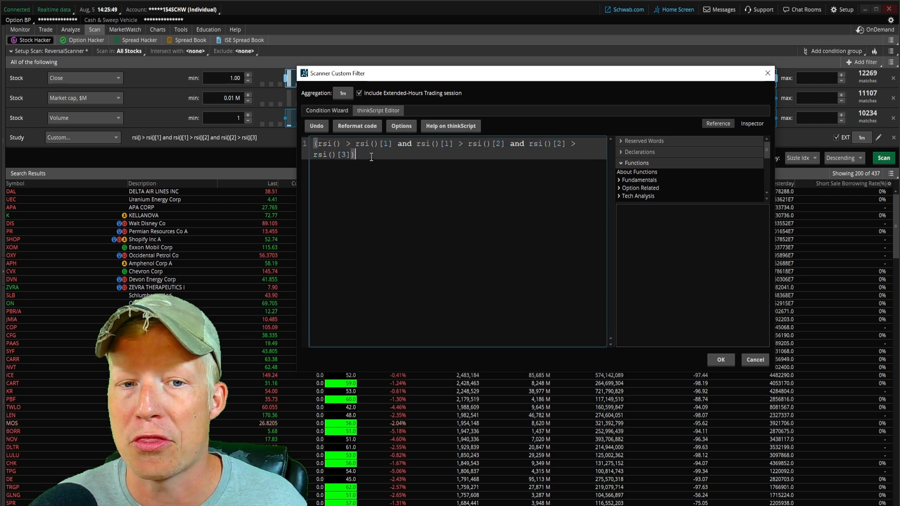
pyautogui.write('and (')
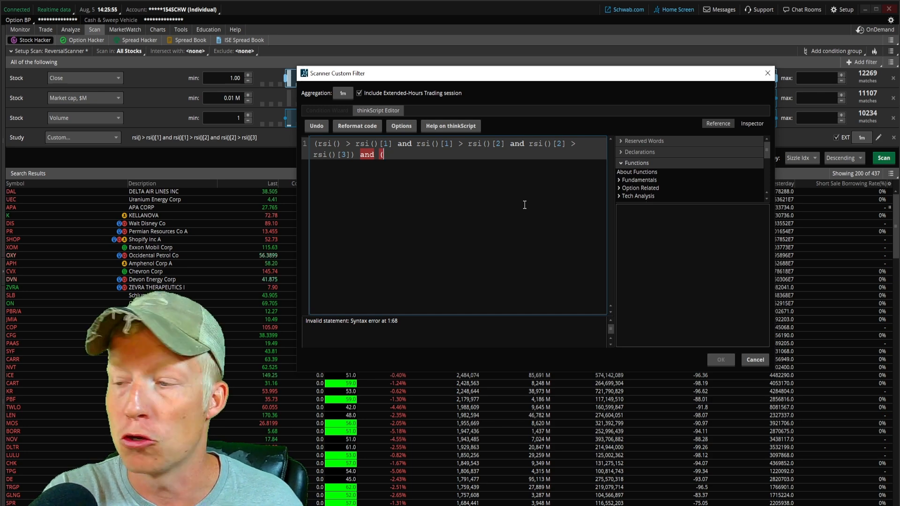
pyautogui.write('volume')
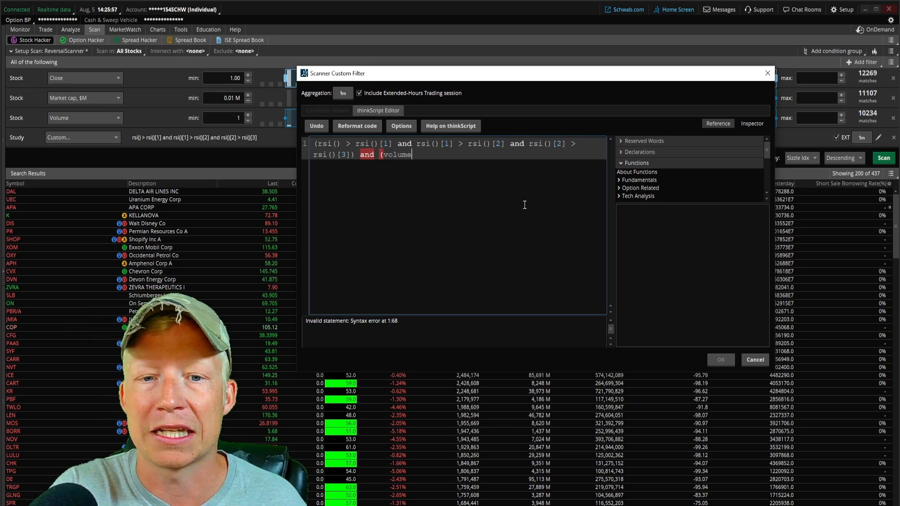
pyautogui.write('() >')
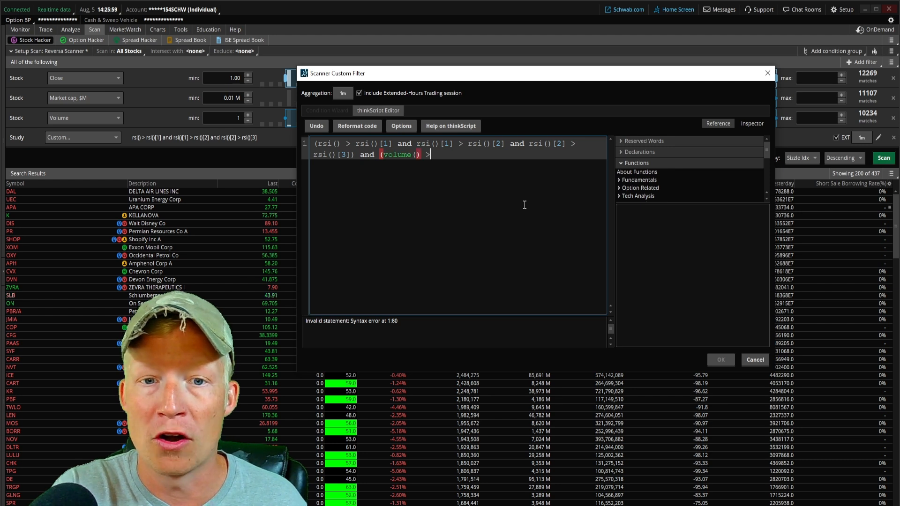
pyautogui.write('volume()[1')
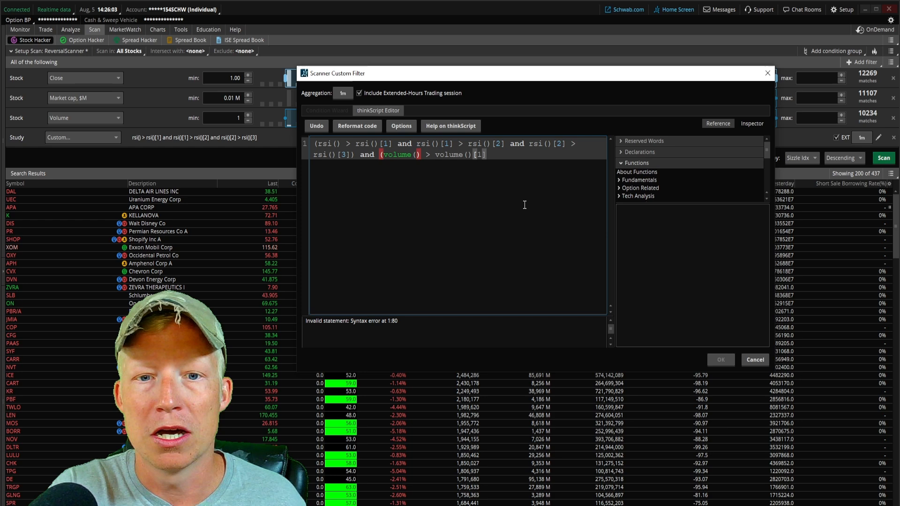
pyautogui.write('and')
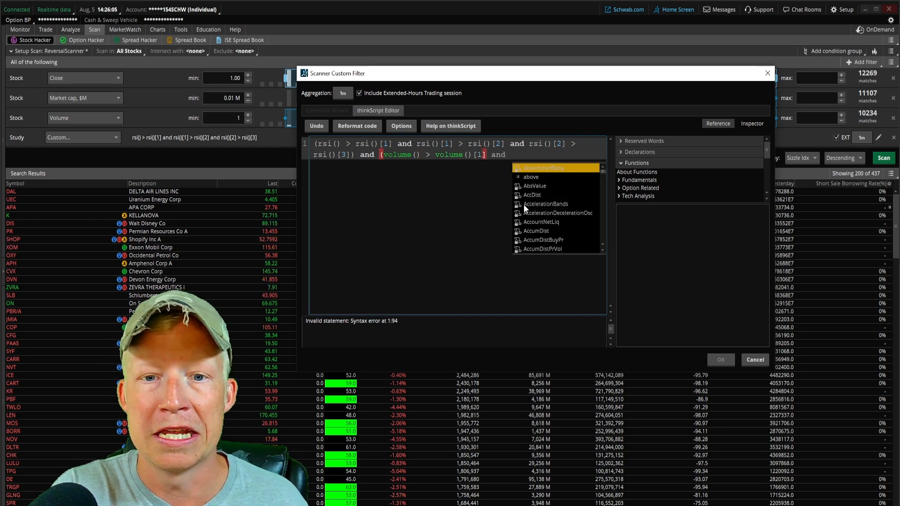
pyautogui.write('volume[1]')
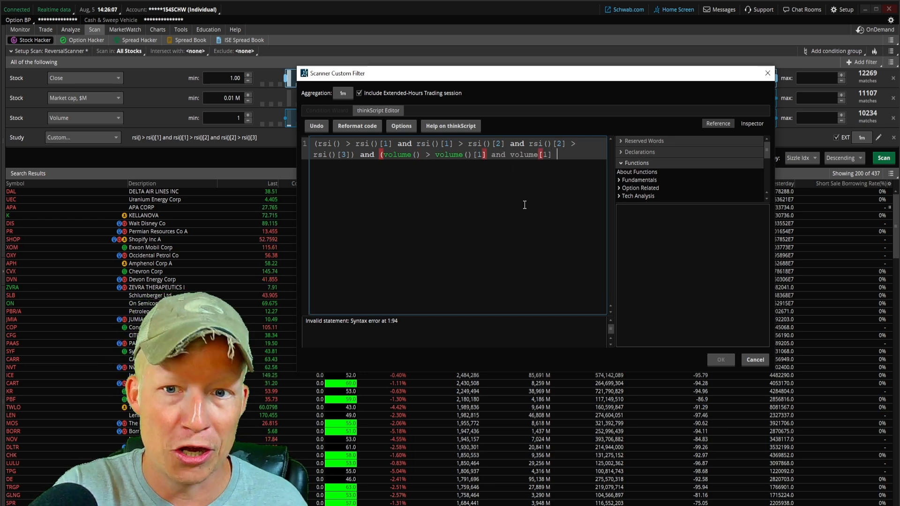
pyautogui.write('volume[2]')
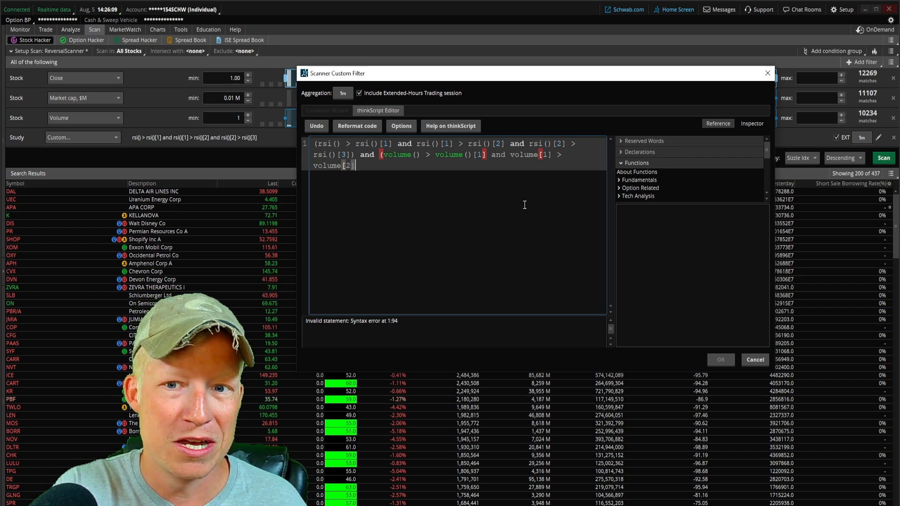
pyautogui.write('and volume()[2] > volume()[3')
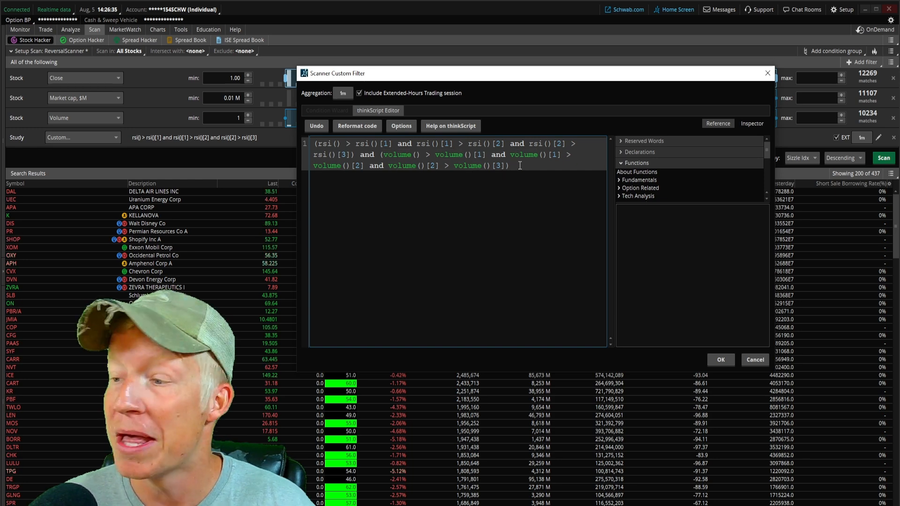
pyautogui.click(720, 360)
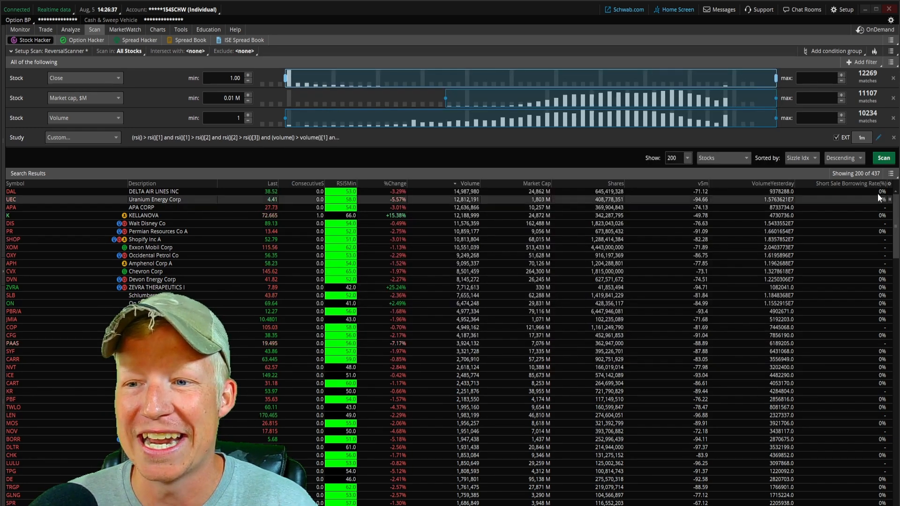
# Rerun the RSI-and-volume scan for 11 results, keep 1m, and chart RTX.
pyautogui.click(883, 158)
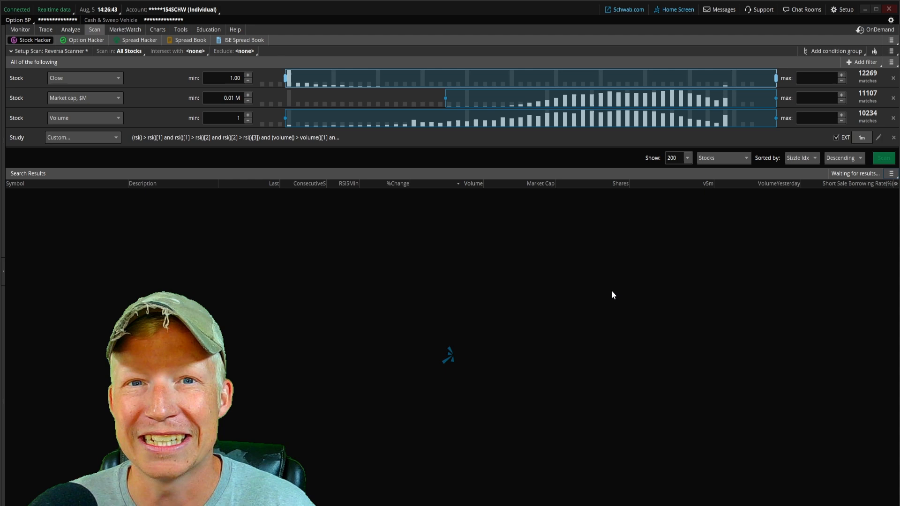
pyautogui.click(883, 158)
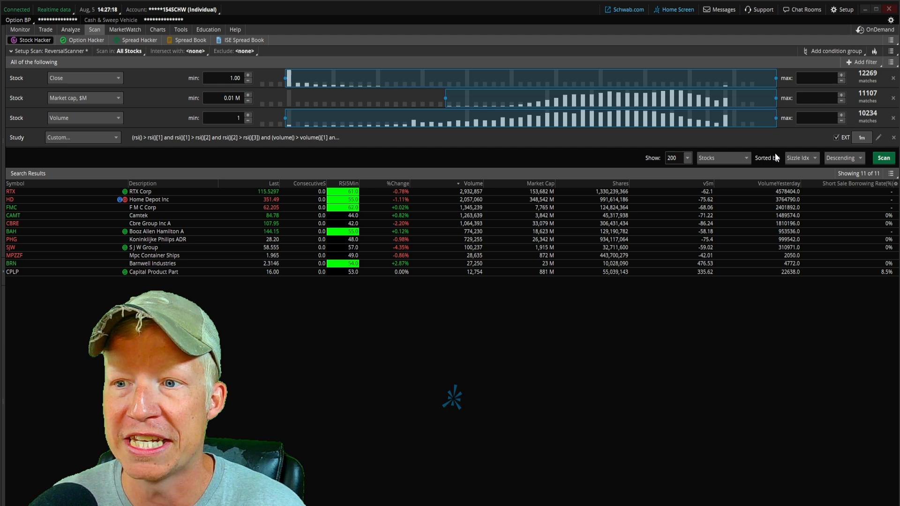
pyautogui.click(862, 138)
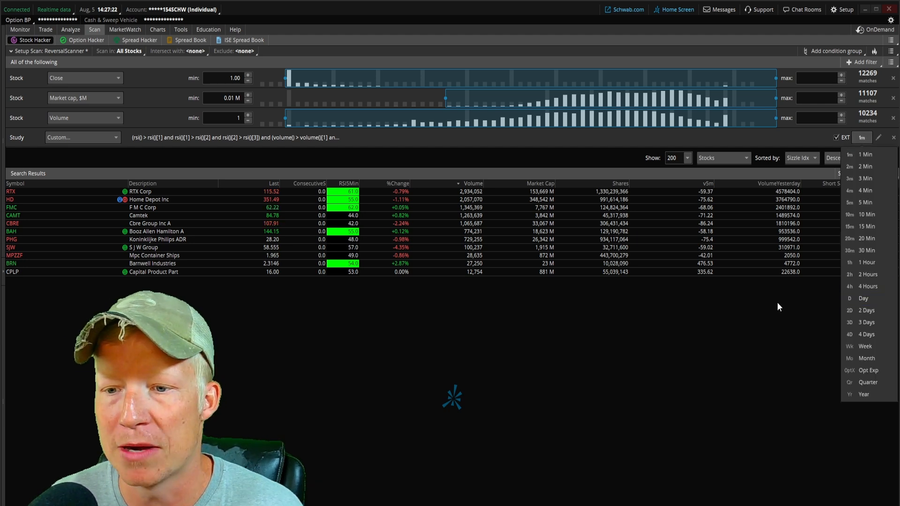
pyautogui.click(861, 138)
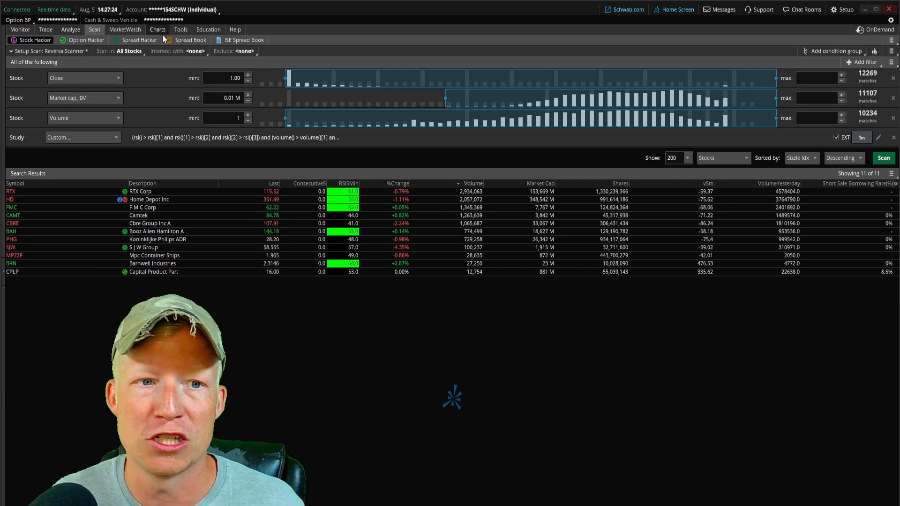
pyautogui.click(157, 29)
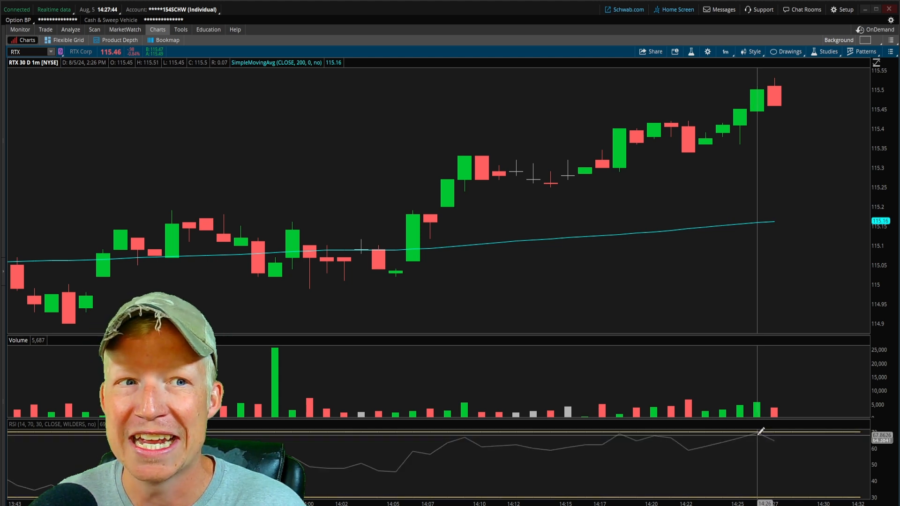
# Check RTX and CRWD charts, then return to the 13-stock scan results.
pyautogui.click(94, 29)
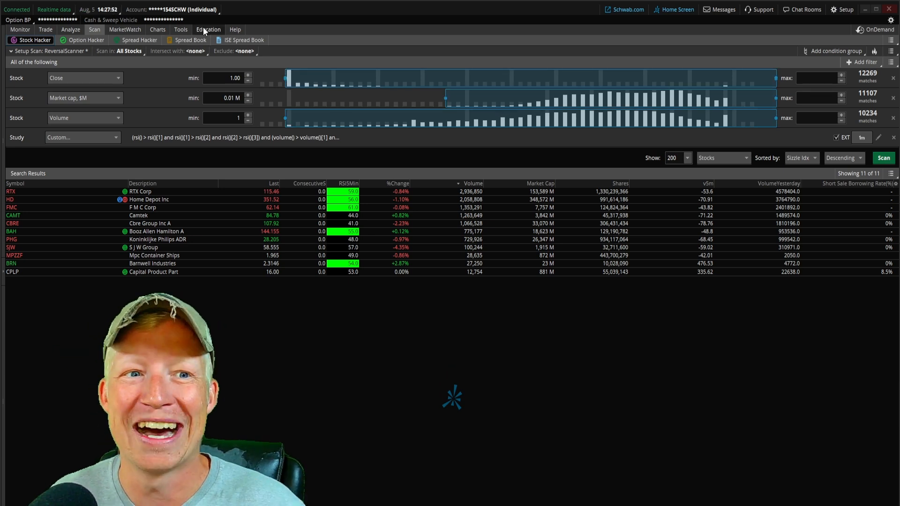
pyautogui.click(157, 29)
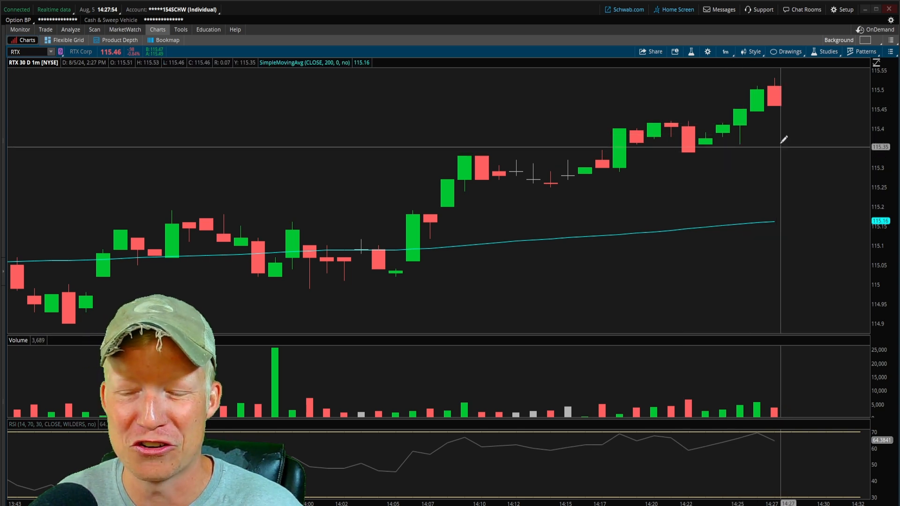
pyautogui.click(94, 29)
pyautogui.write('CRWD')
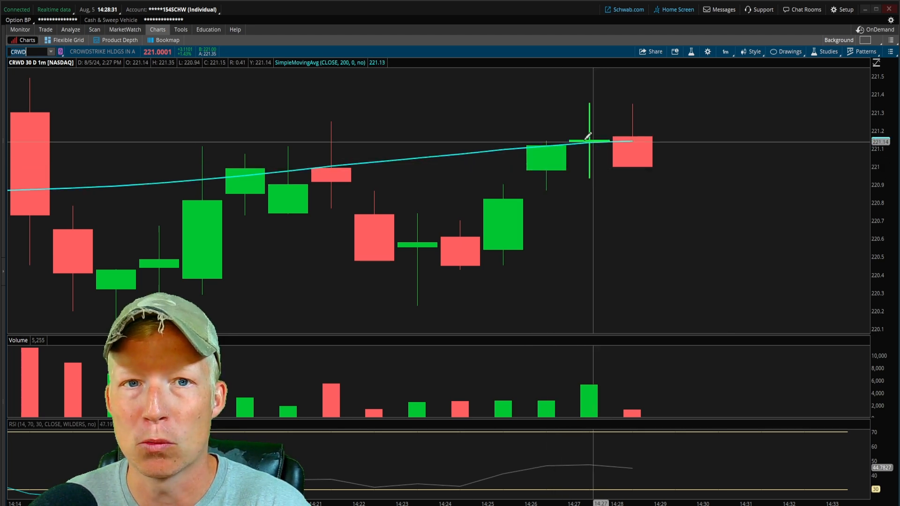
pyautogui.click(94, 29)
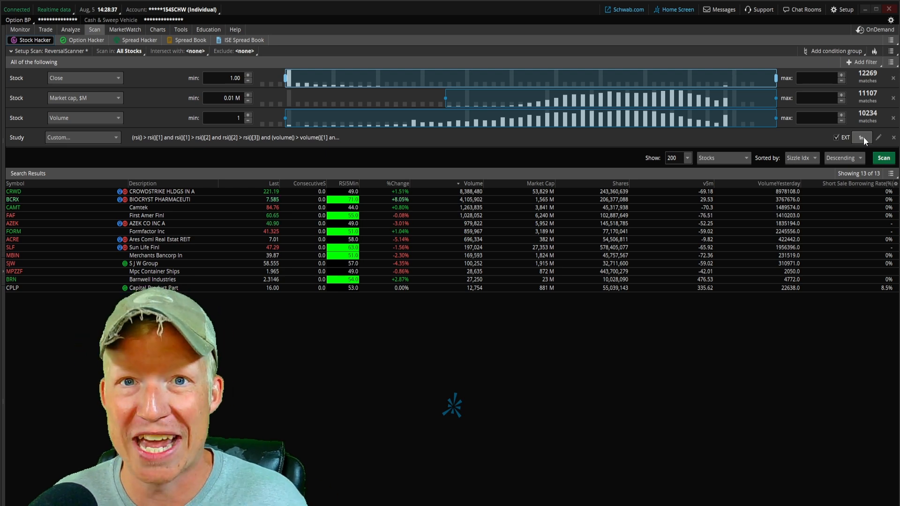
# Switch the custom study aggregation to Day and rerun the scan.
pyautogui.click(862, 138)
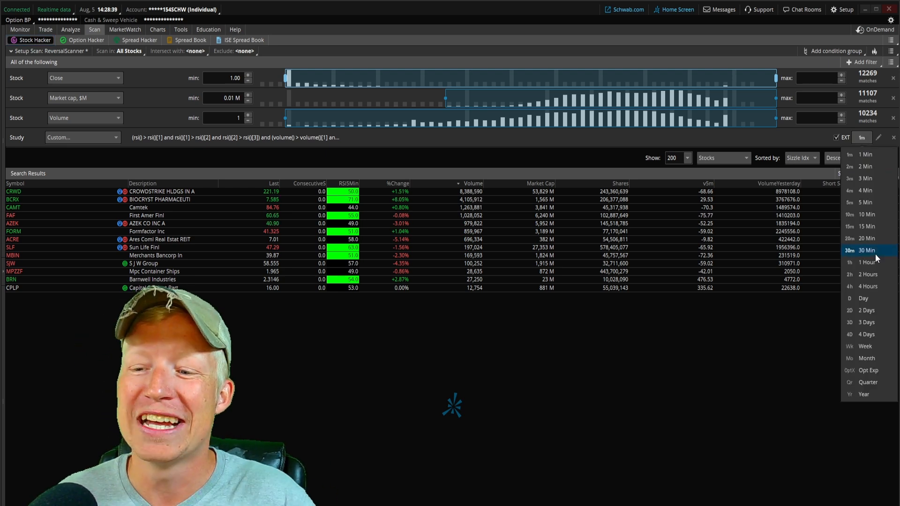
pyautogui.moveTo(864, 299)
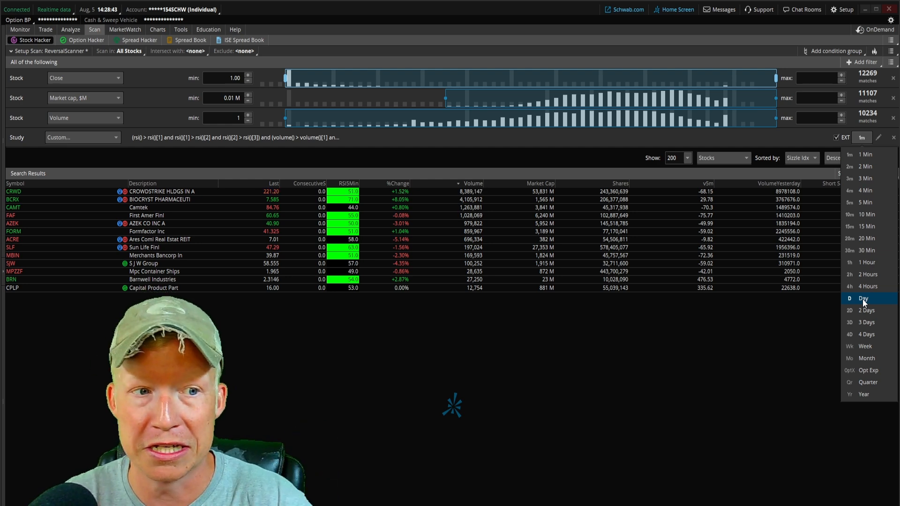
pyautogui.click(863, 298)
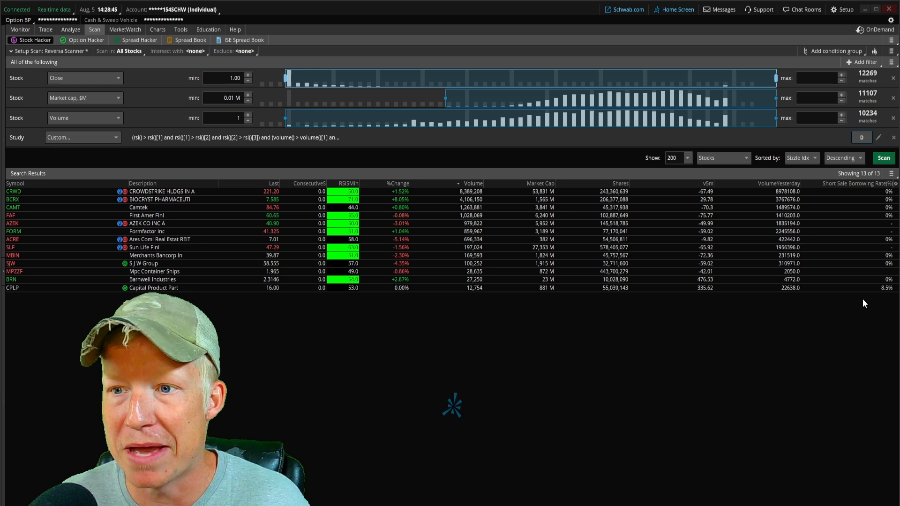
pyautogui.click(861, 137)
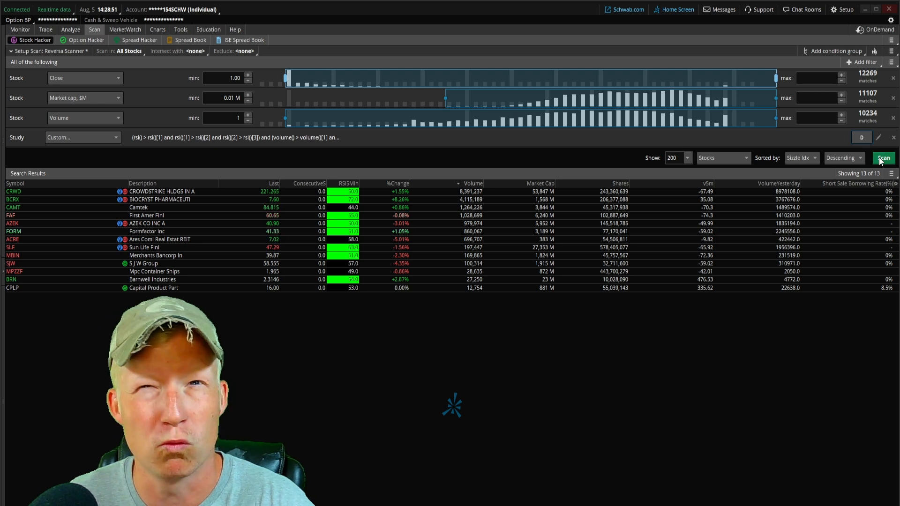
pyautogui.click(883, 158)
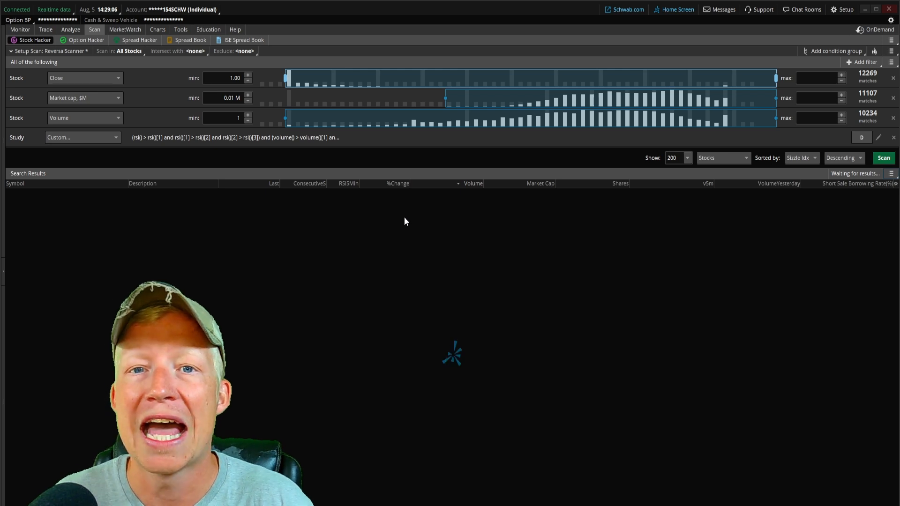
pyautogui.click(882, 158)
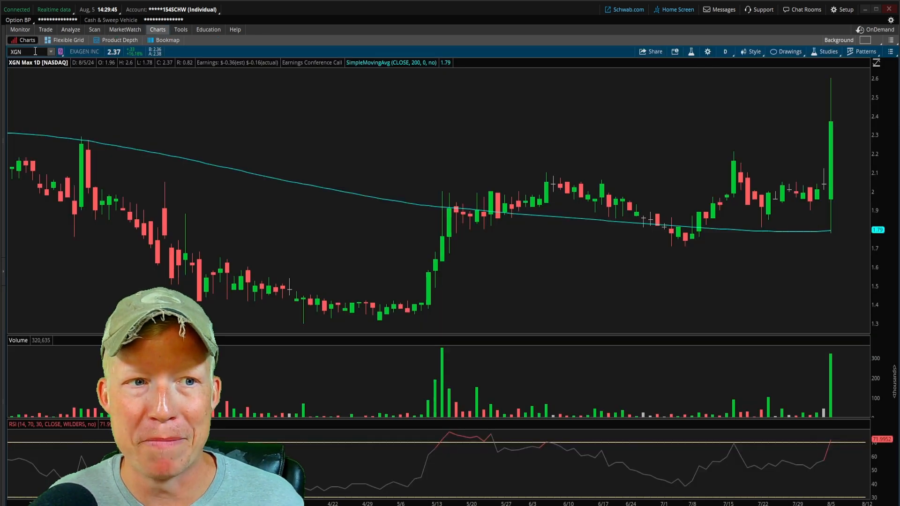
# Load SPY's daily chart for comparison, then switch the chart symbol back to XGN.
pyautogui.write('SPY')
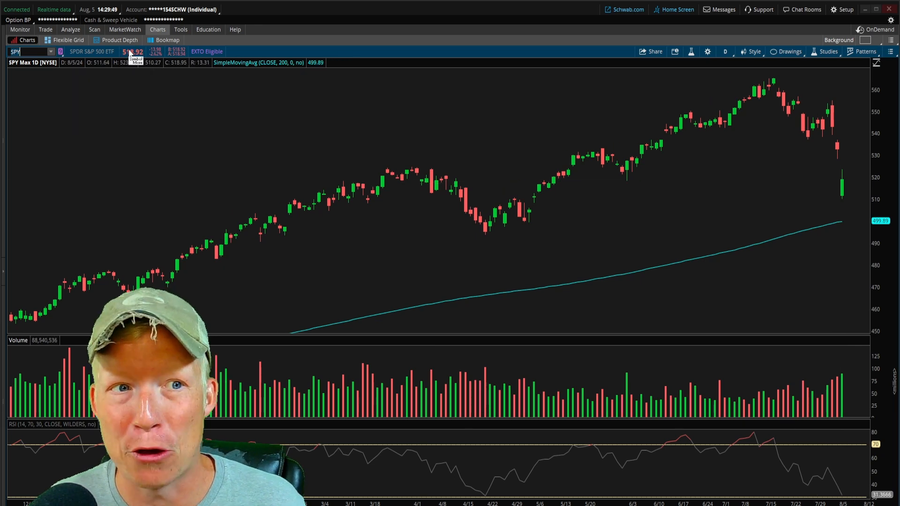
pyautogui.click(94, 29)
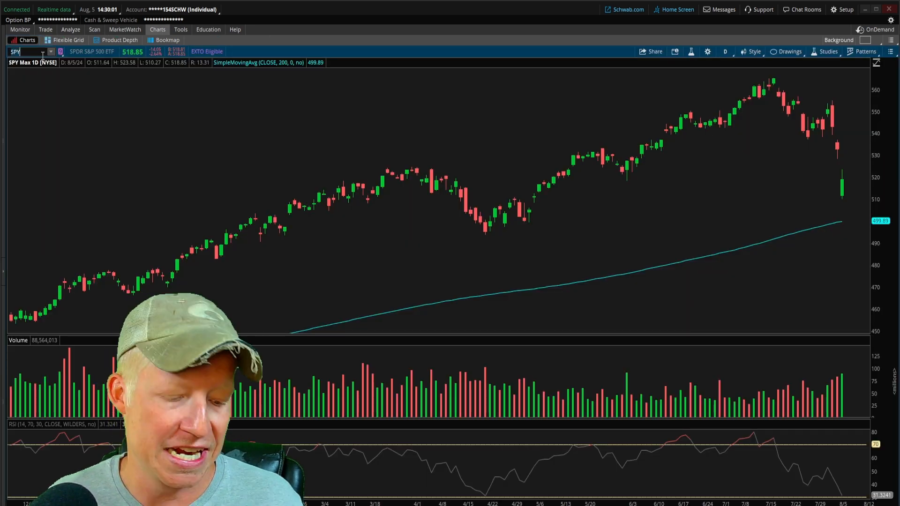
pyautogui.write('XGN')
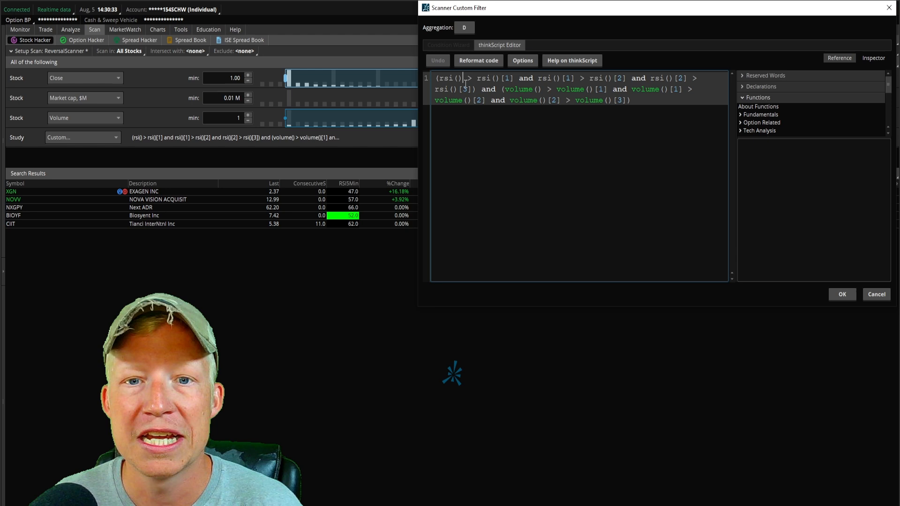
# Highlight the rsi() and volume() terms in the custom filter code, then leave the editor.
pyautogui.doubleClick(450, 78)
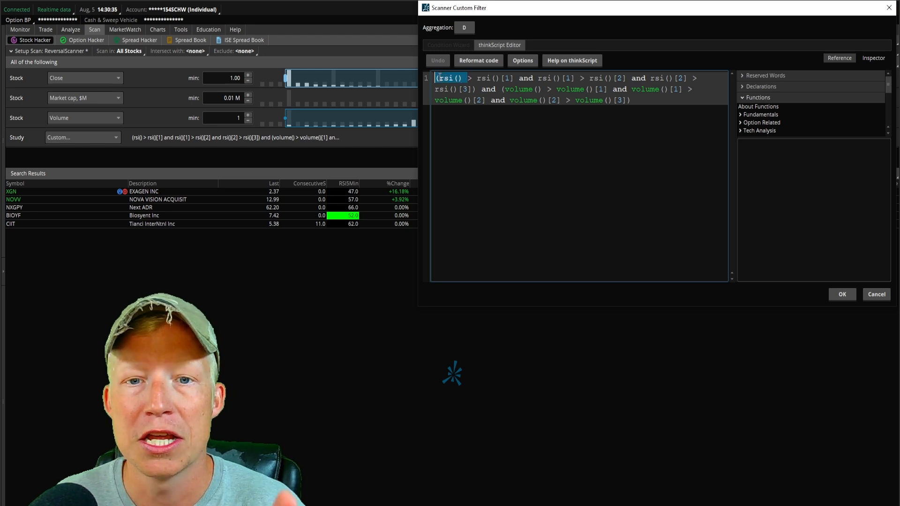
pyautogui.doubleClick(518, 89)
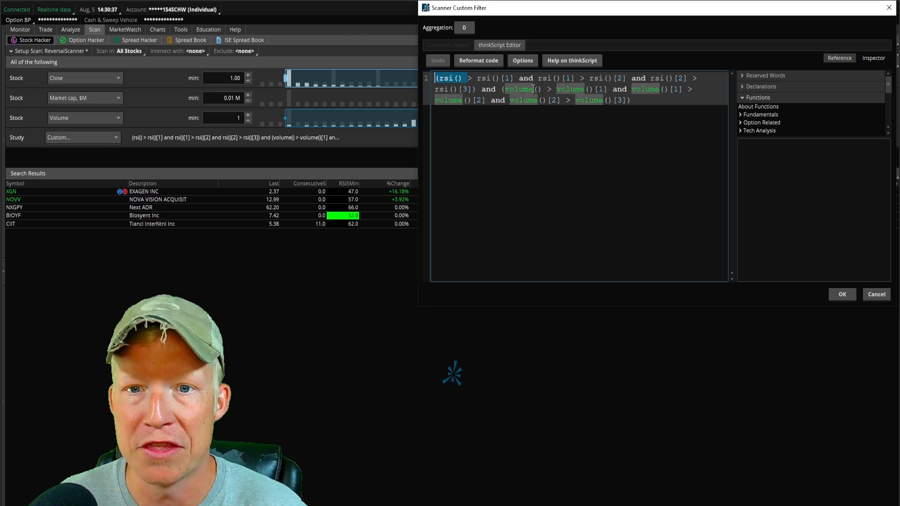
pyautogui.click(841, 294)
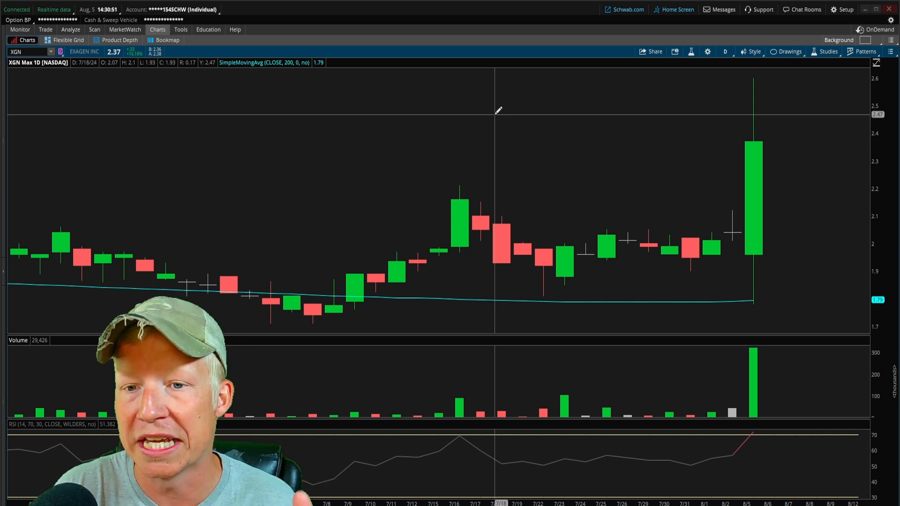
pyautogui.moveTo(739, 160)
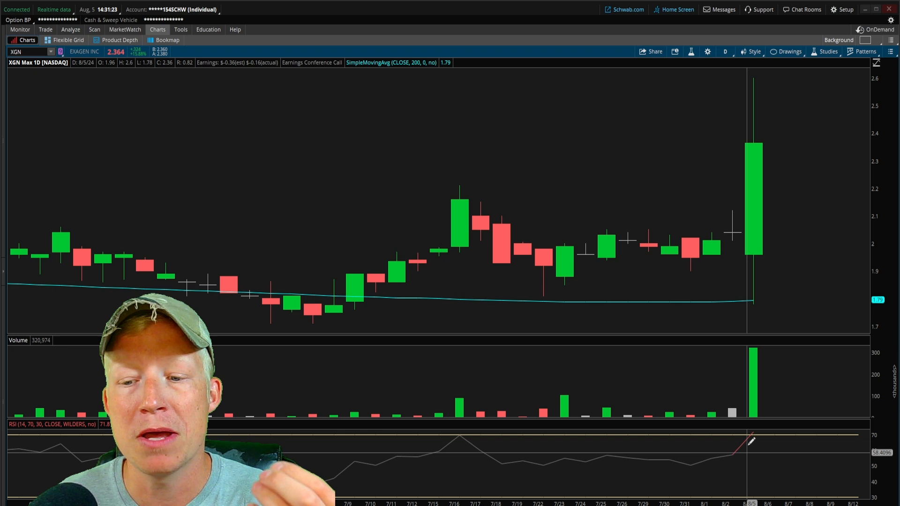
# Bring back the five-stock daily scan results and open the thinkorswim resources page.
pyautogui.click(94, 29)
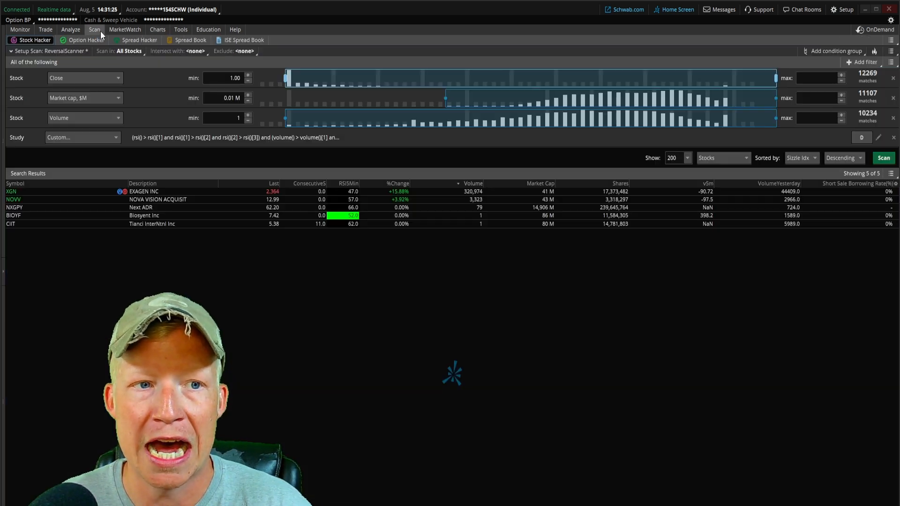
pyautogui.click(861, 137)
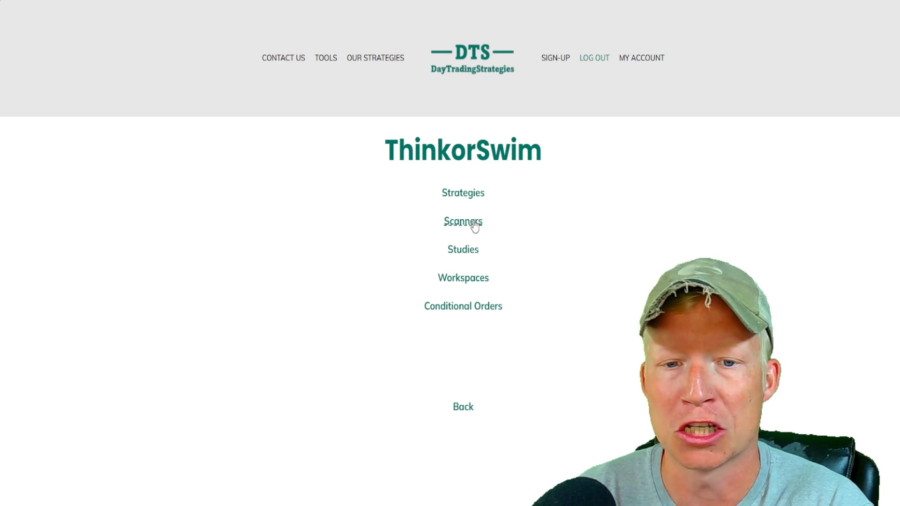
# Browse Scanners, then Day Trading, to the Raising RSI scanner page.
pyautogui.click(463, 221)
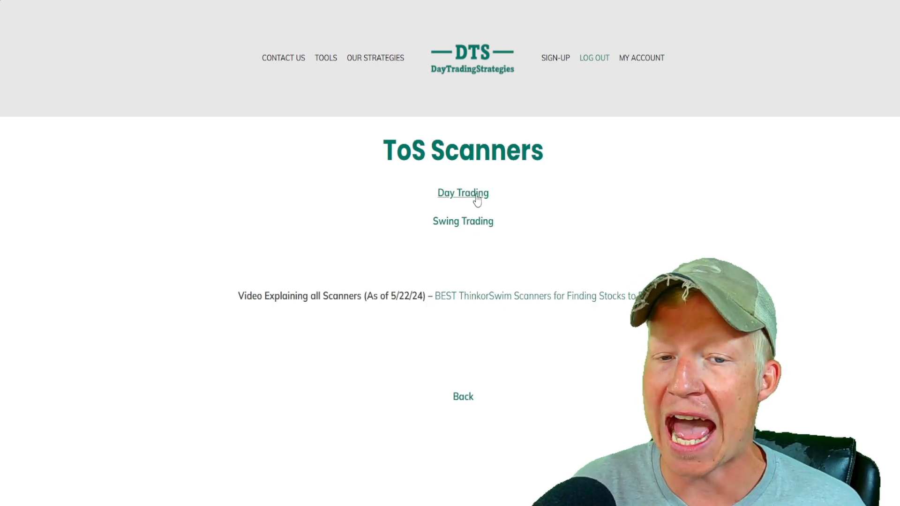
pyautogui.click(462, 193)
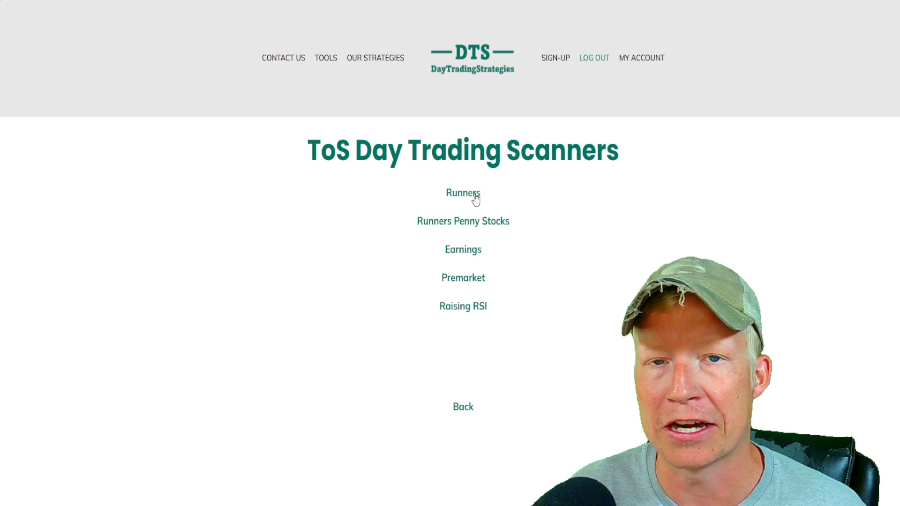
pyautogui.moveTo(480, 323)
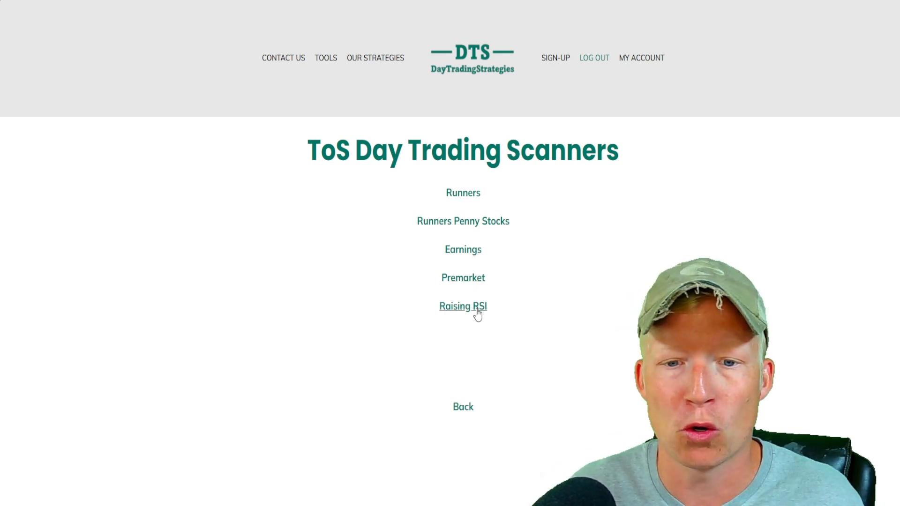
pyautogui.moveTo(463, 306)
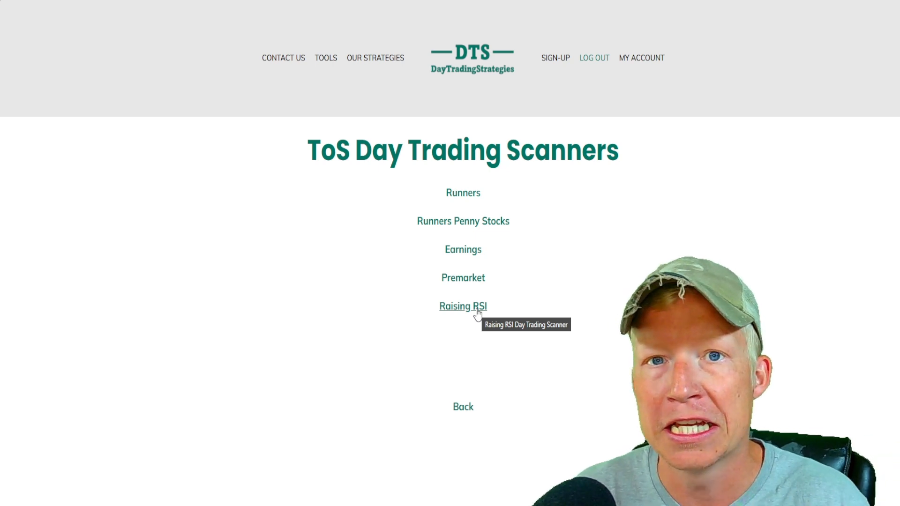
pyautogui.moveTo(490, 385)
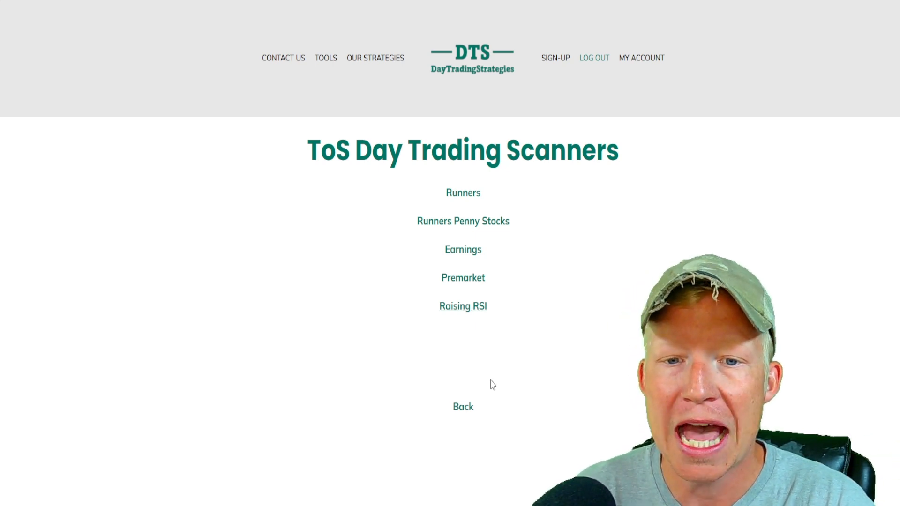
pyautogui.moveTo(475, 313)
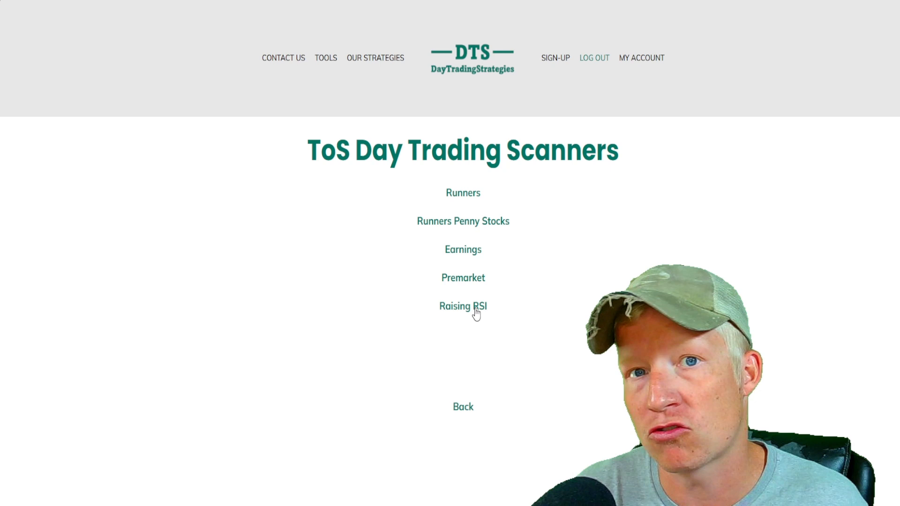
pyautogui.click(463, 306)
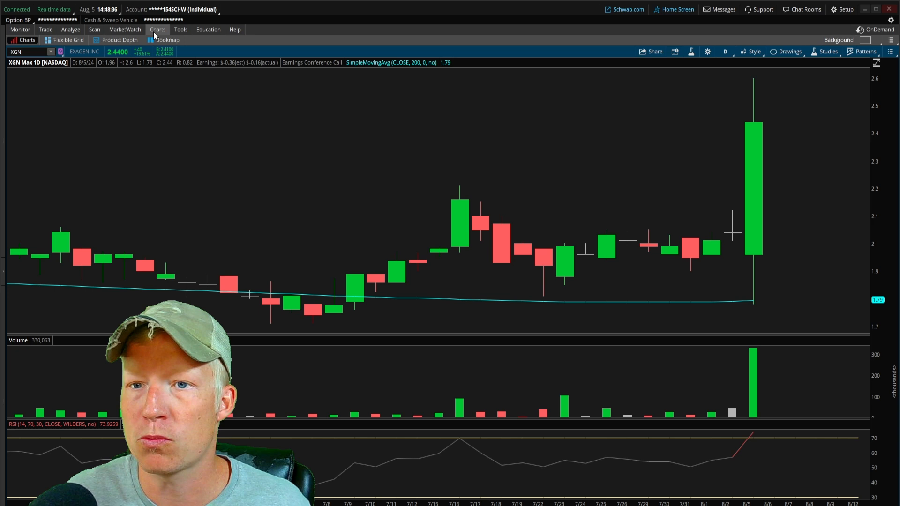
# Import the shared DTSRaisingRSIScan item, close its preview, and return to the stock scanner.
pyautogui.click(841, 9)
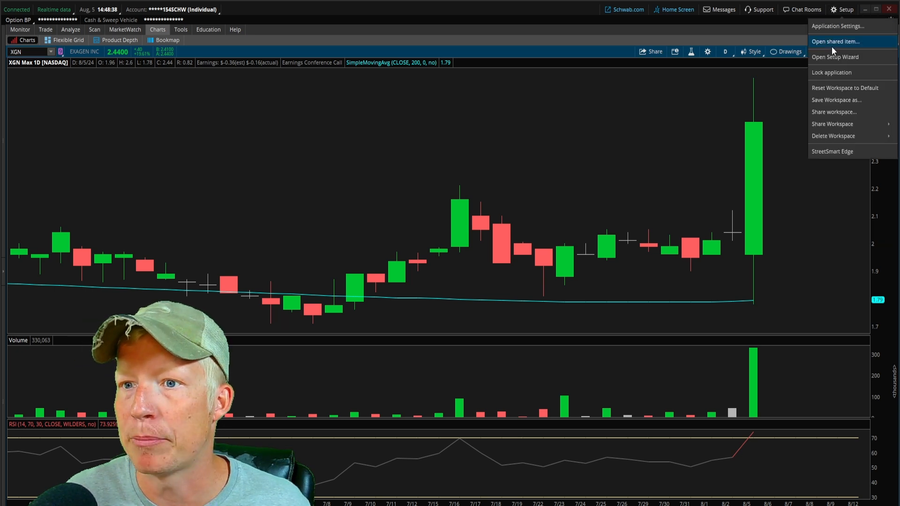
pyautogui.click(835, 40)
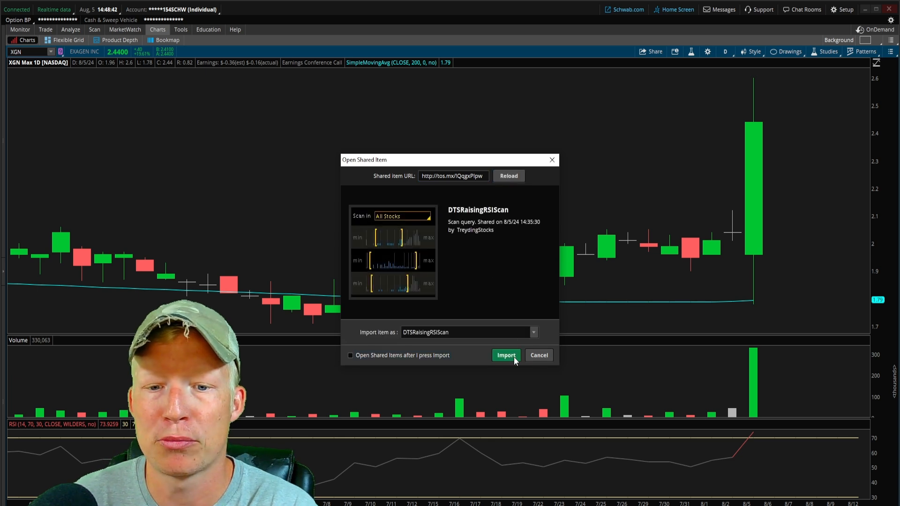
pyautogui.click(505, 355)
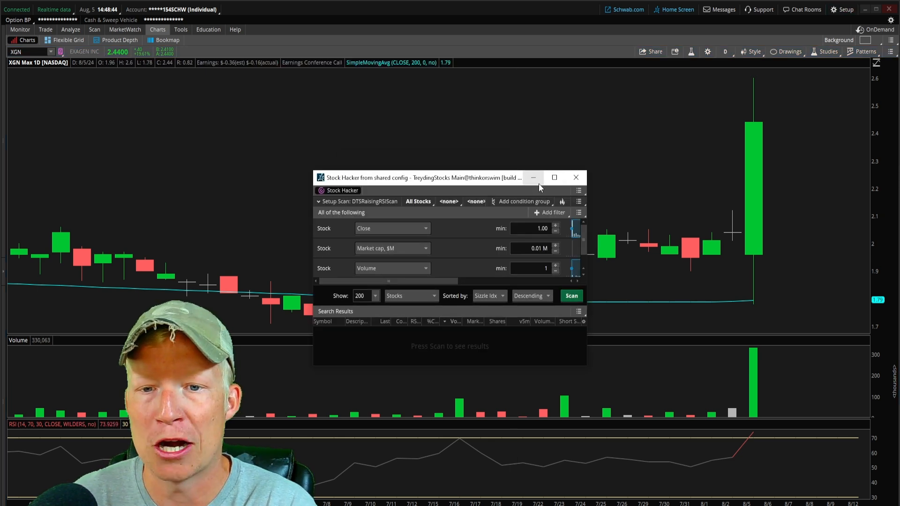
pyautogui.click(575, 176)
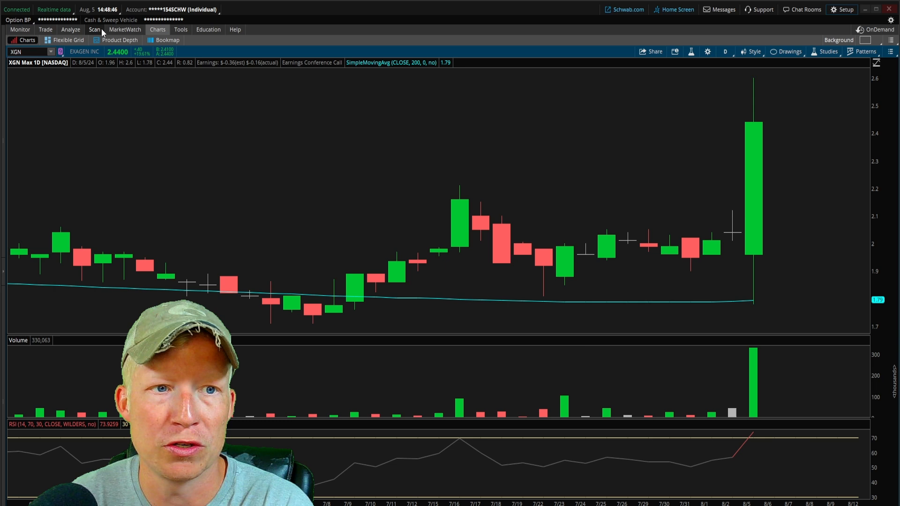
pyautogui.click(94, 29)
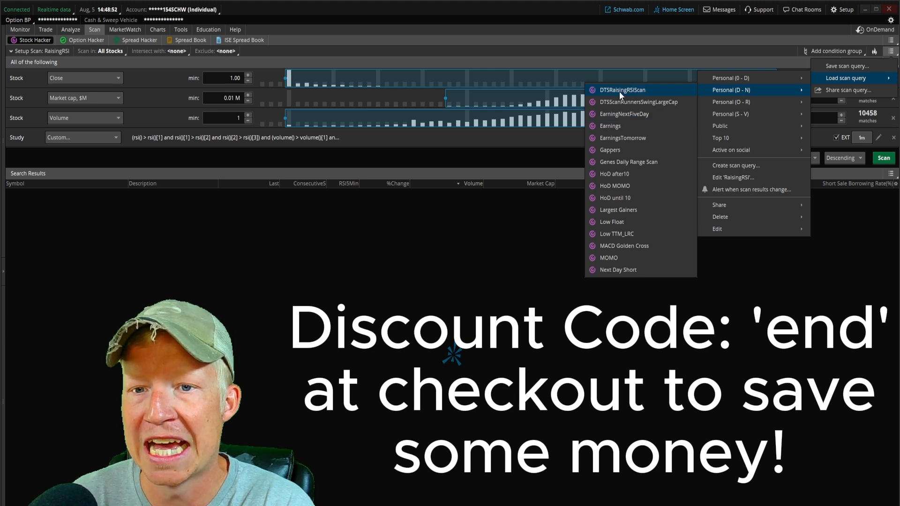
pyautogui.moveTo(624, 113)
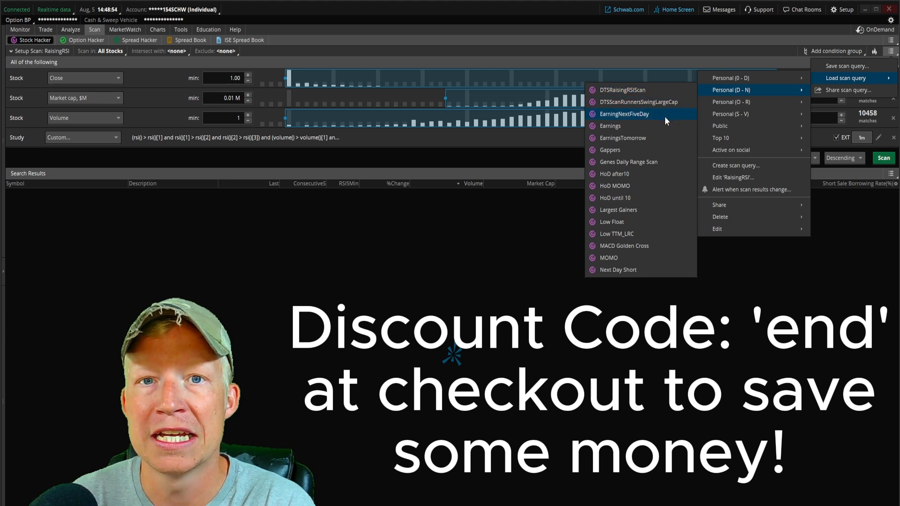